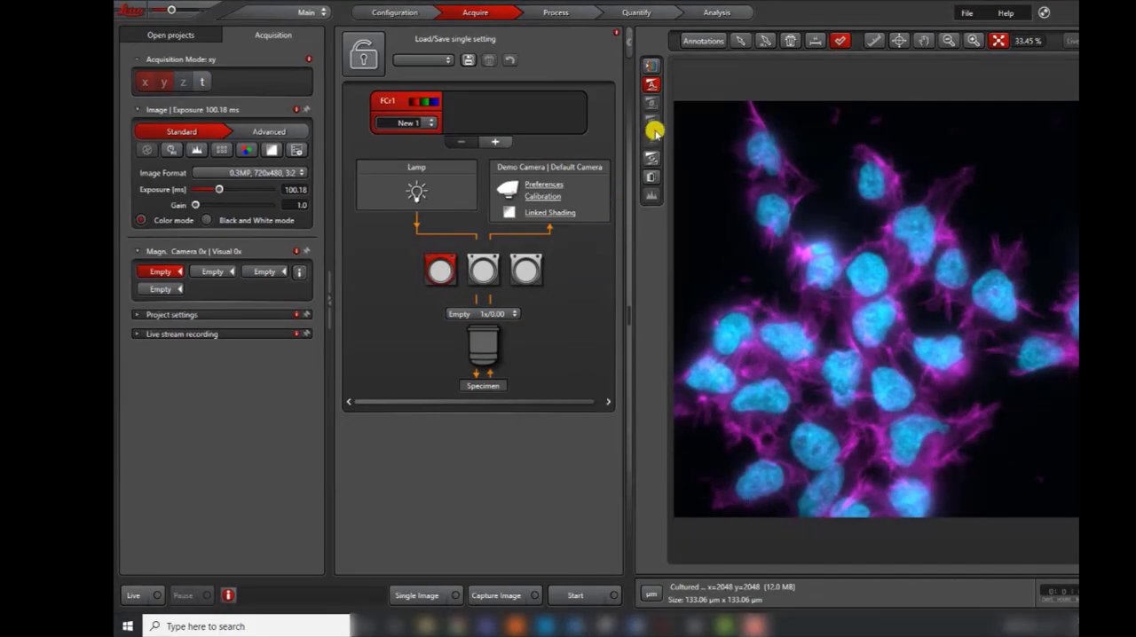
Leave image acquisition for the Analysis workspace with its Default processing sequence
click(716, 12)
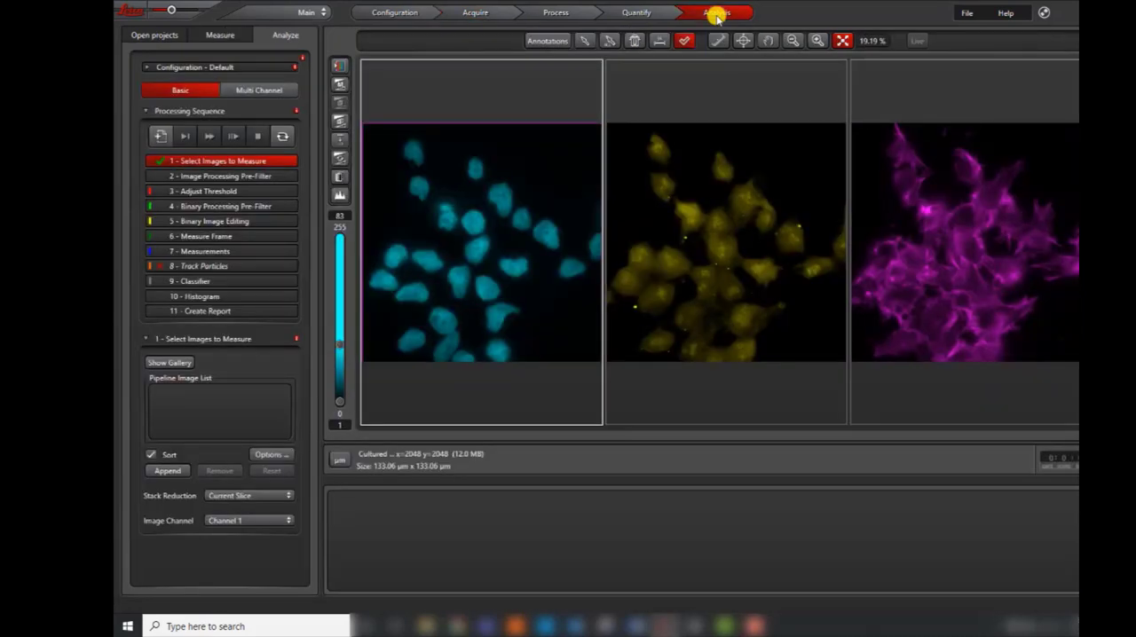
click(418, 11)
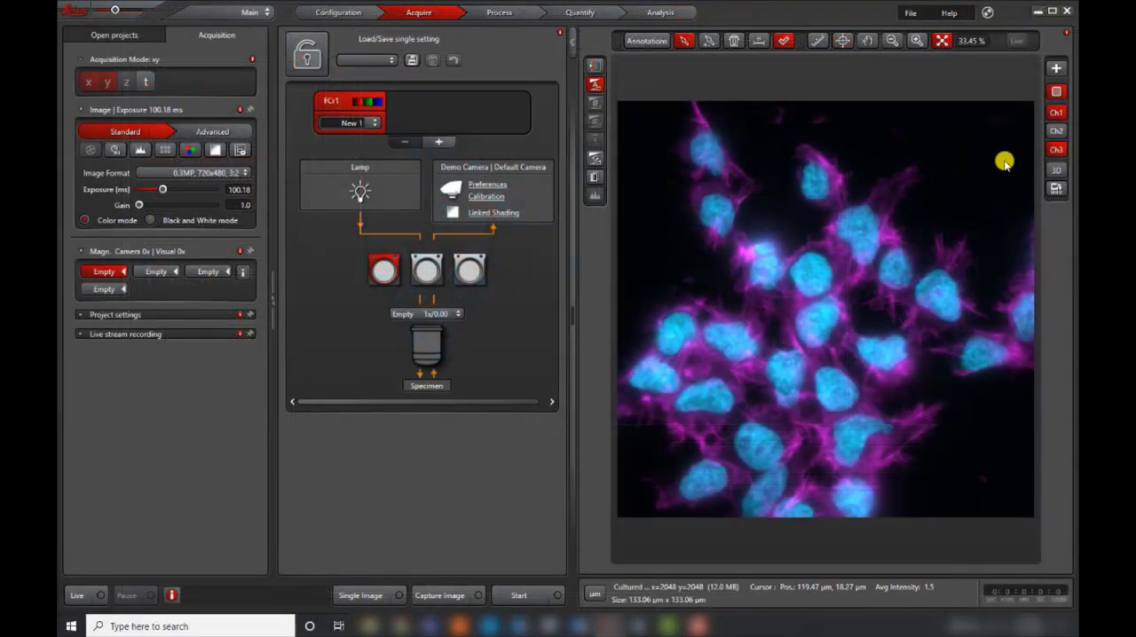
mouse_move(1056, 169)
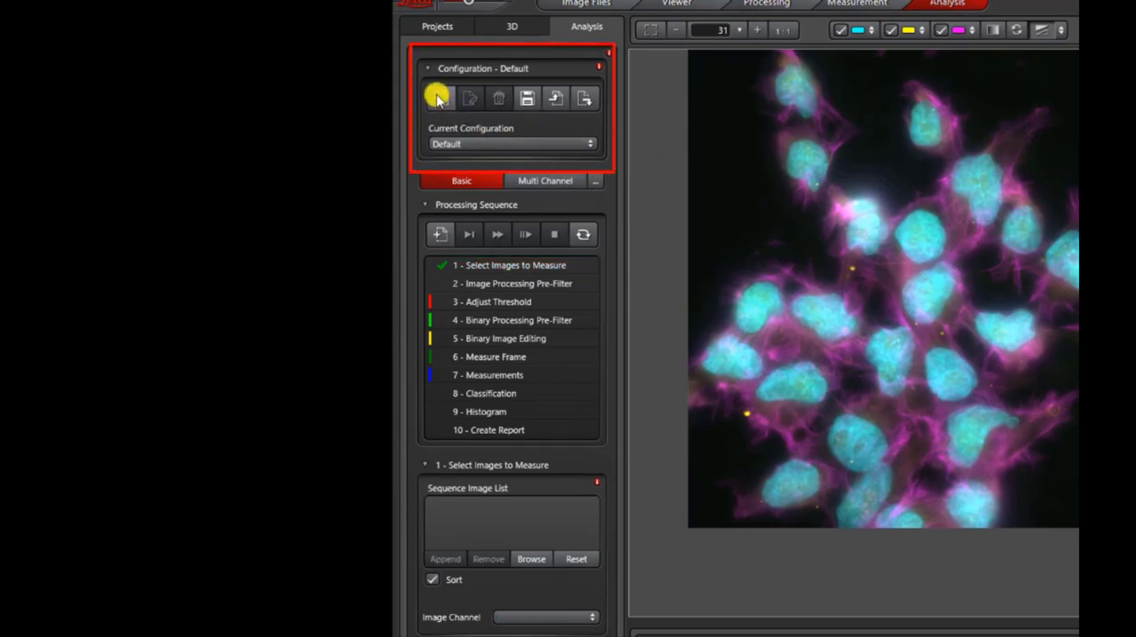
Add an analysis configuration named 'new image anlayis routine' and confirm it
click(439, 98)
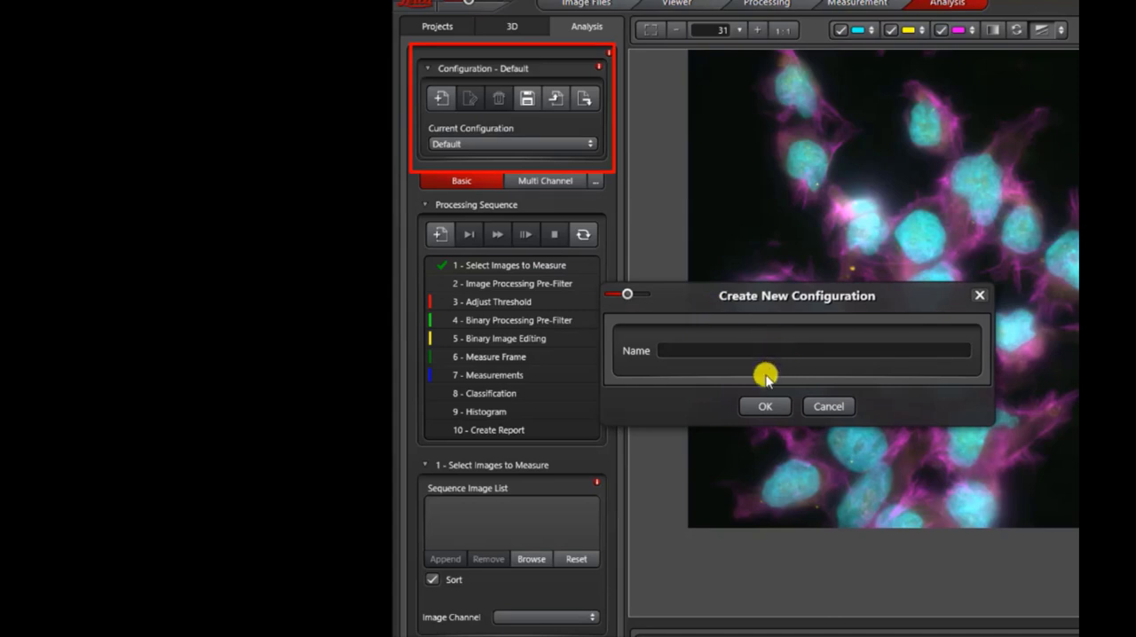
text(new)
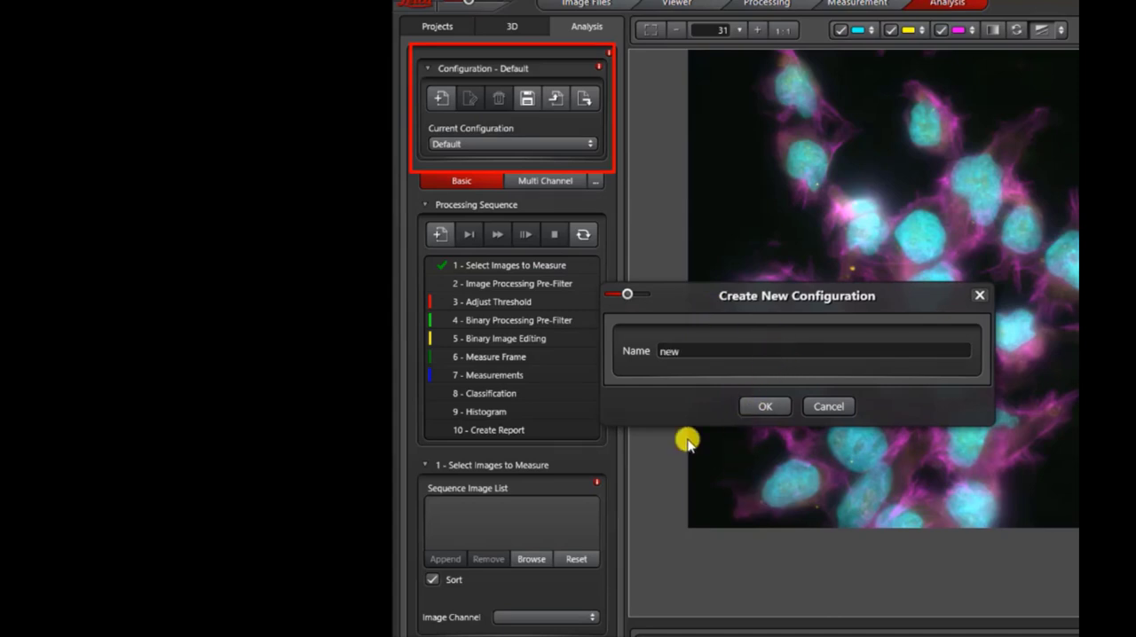
text(image anlayis routine)
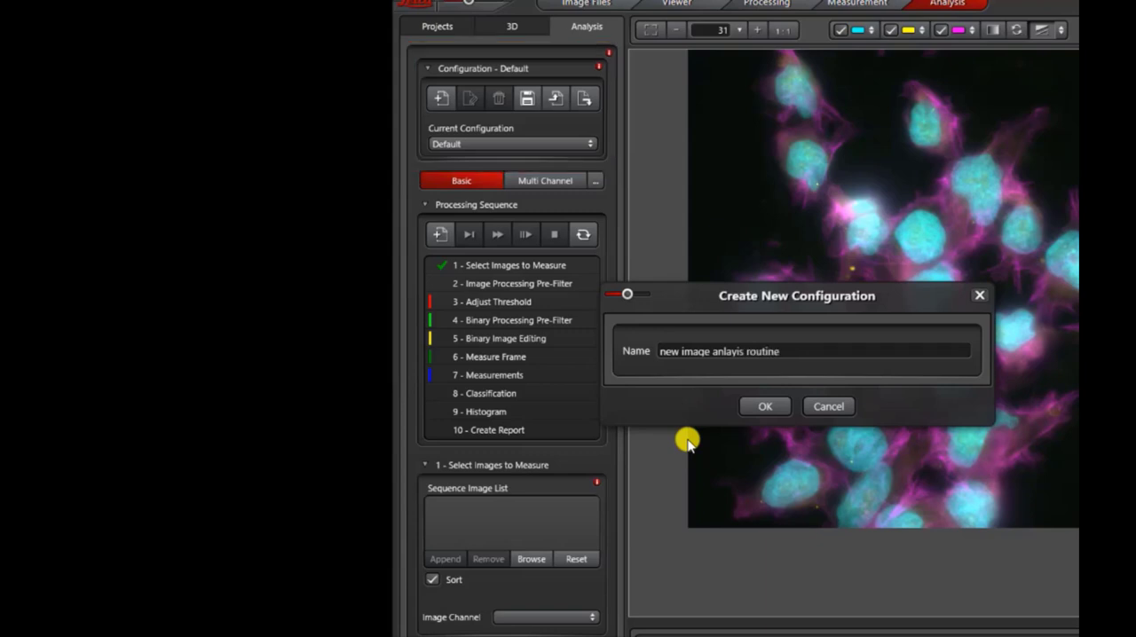
click(765, 406)
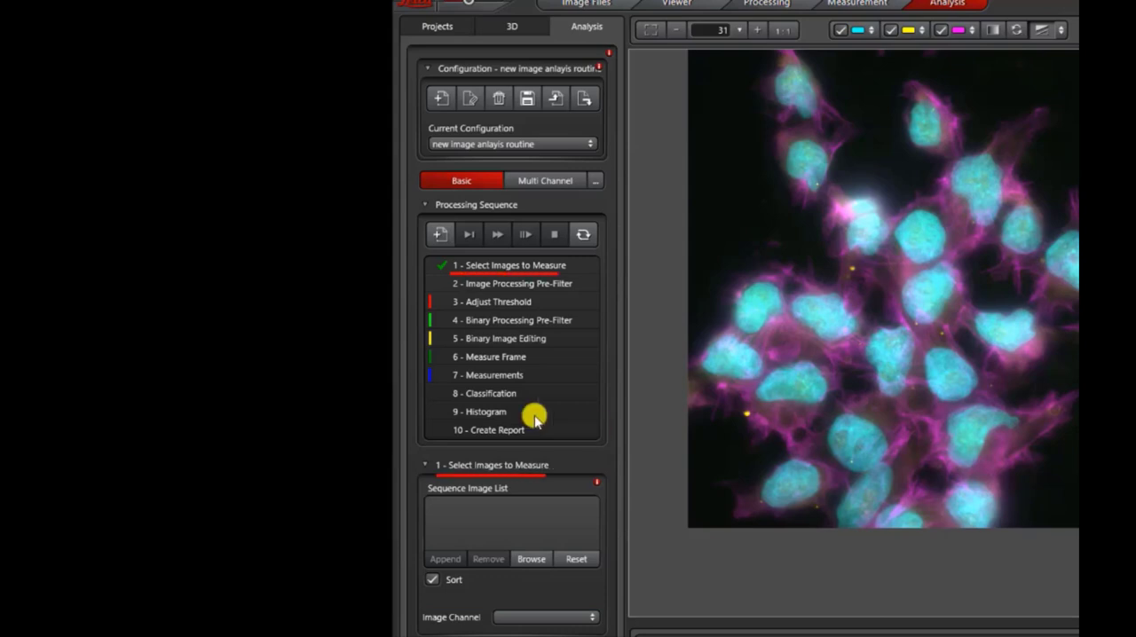
click(497, 302)
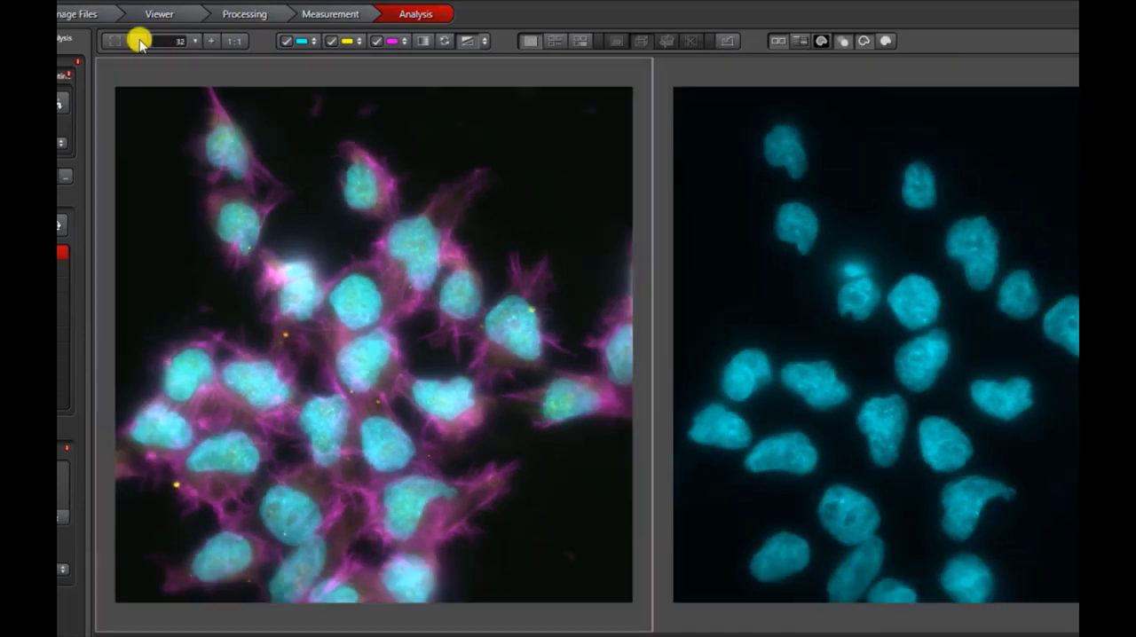
mouse_move(779, 41)
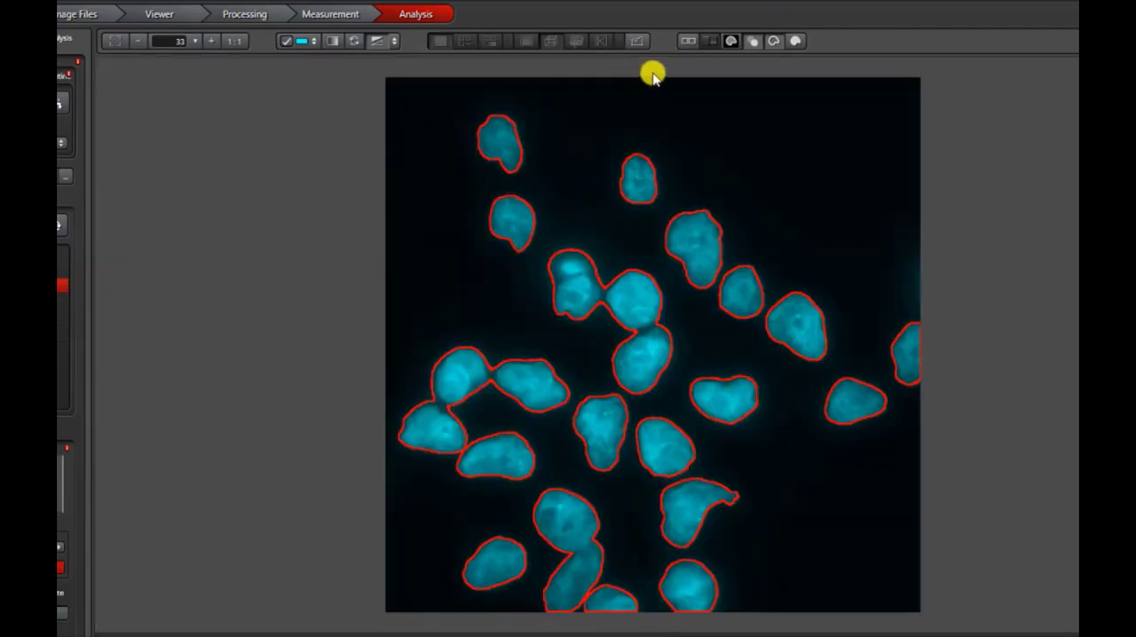
click(688, 40)
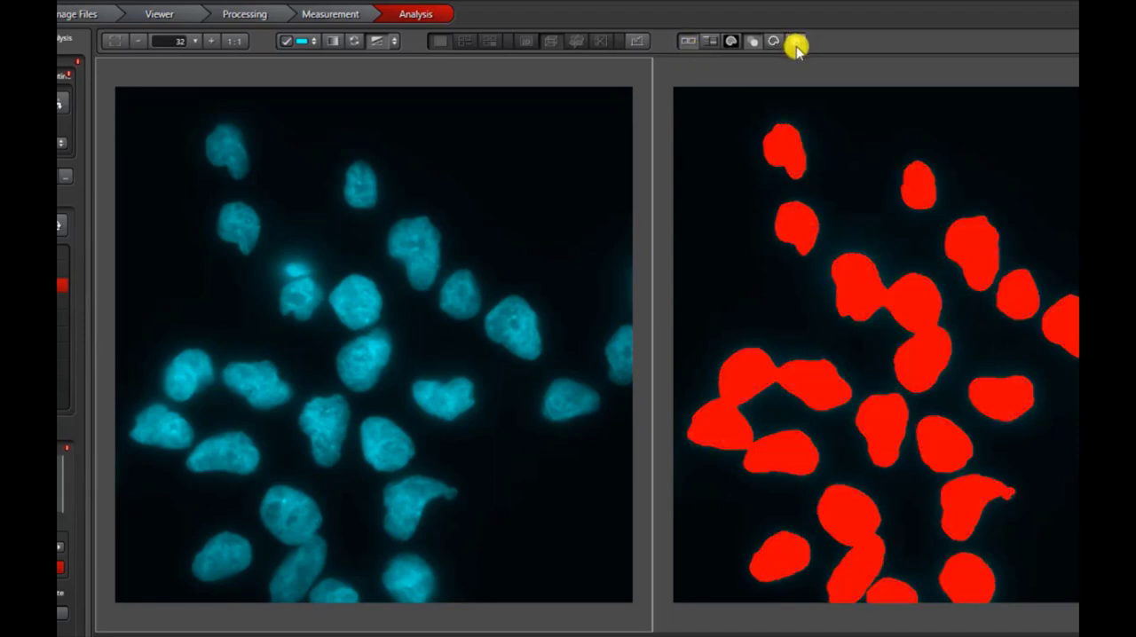
click(752, 41)
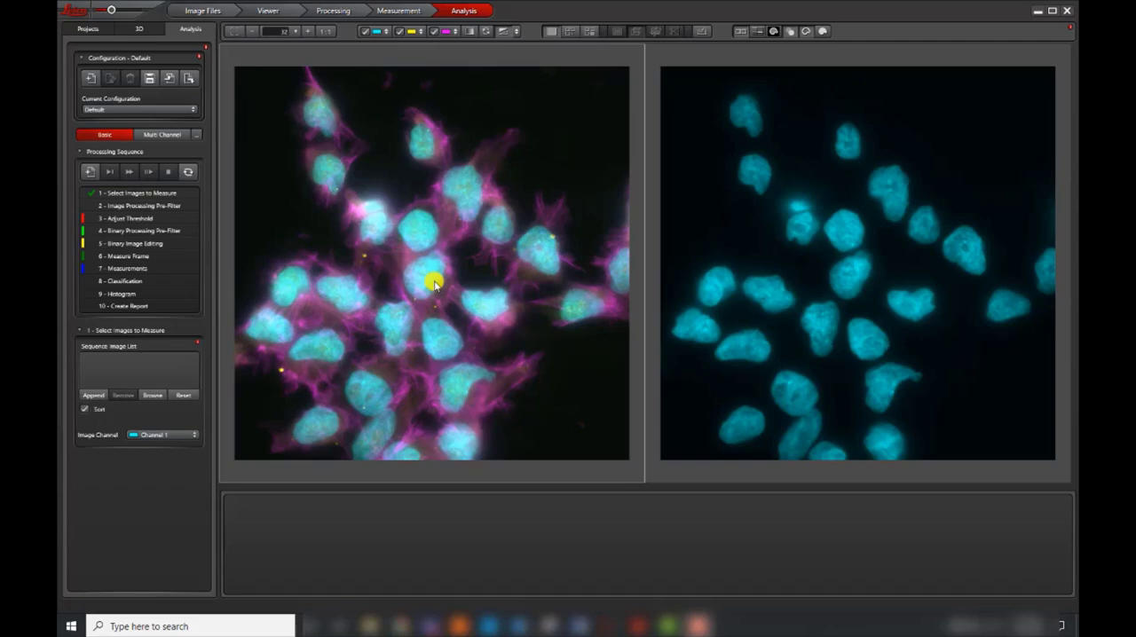
mouse_move(233, 291)
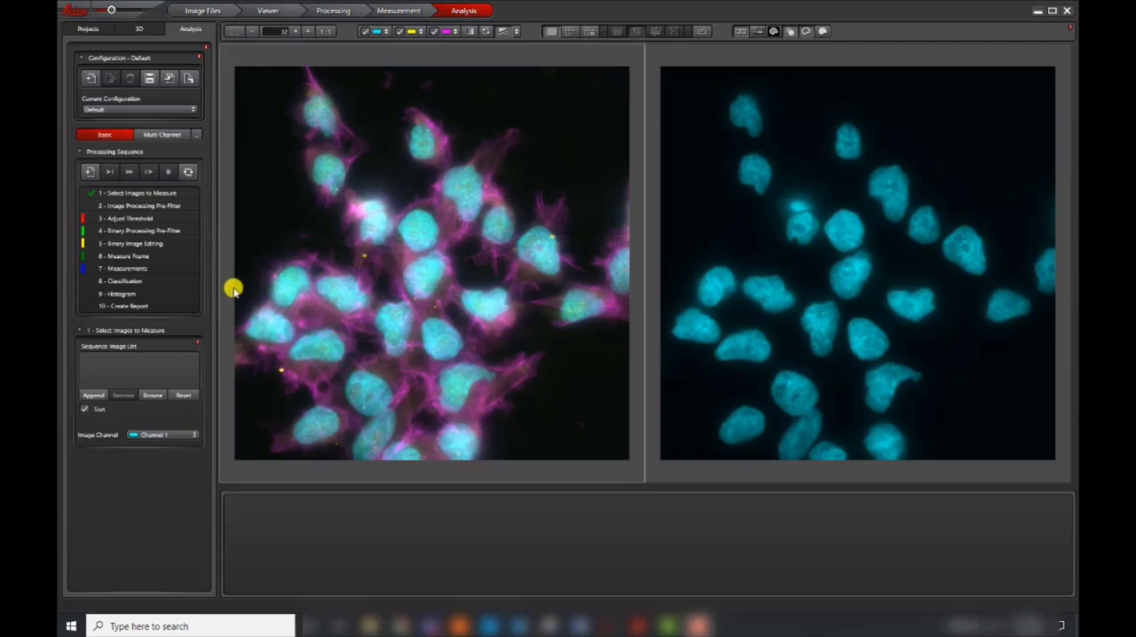
Create and confirm a new configuration named 'count nuclei'
click(89, 78)
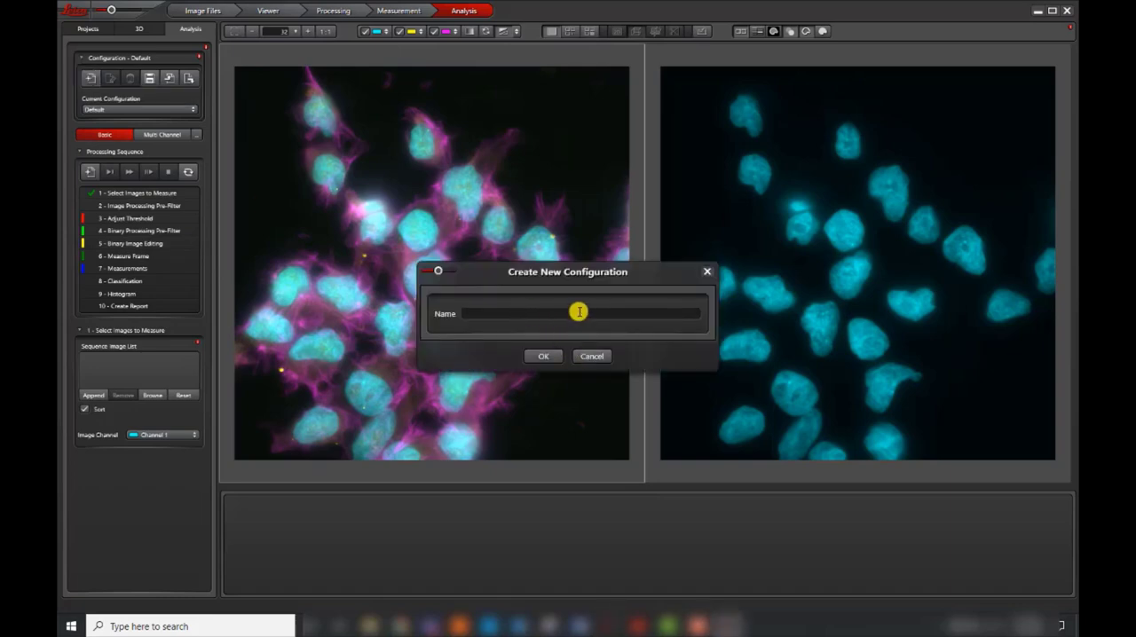
text(count nucl)
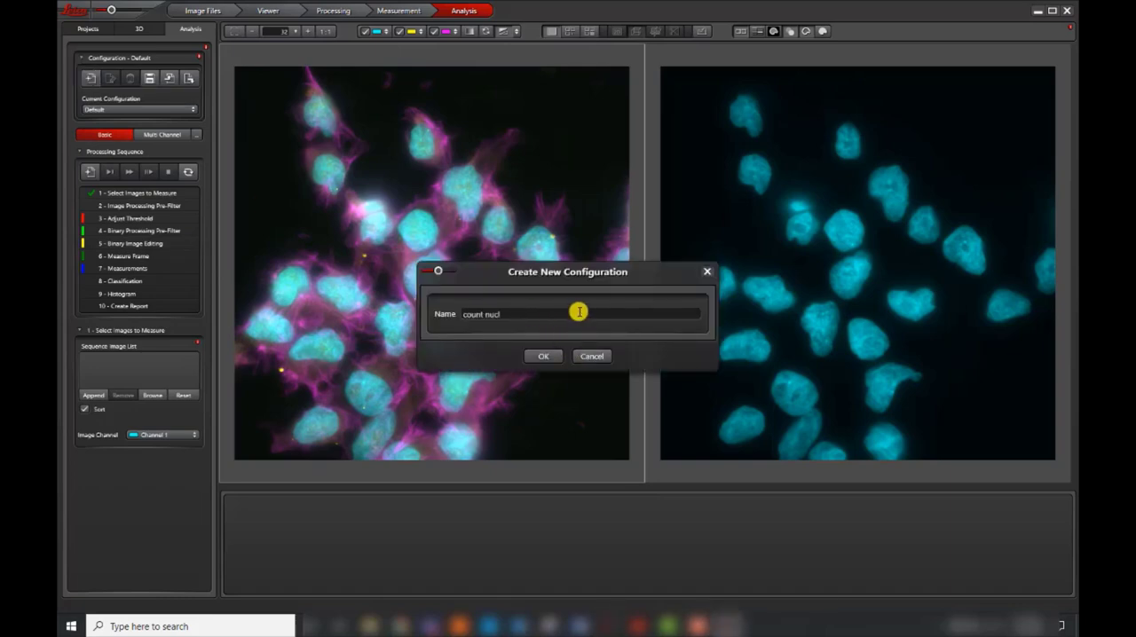
text(ei)
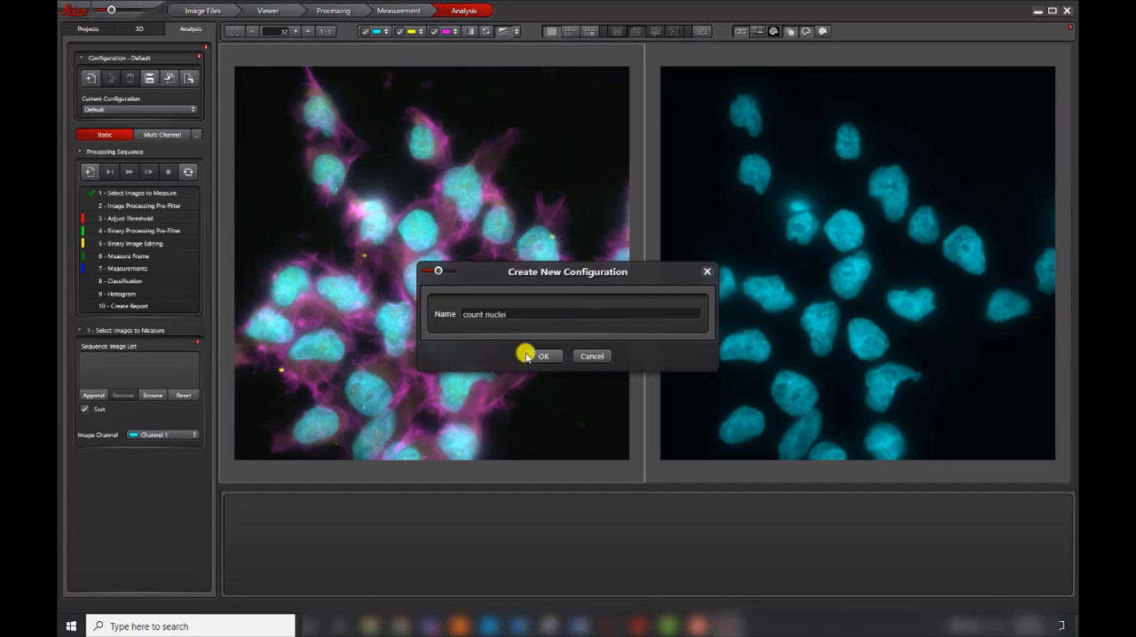
click(543, 355)
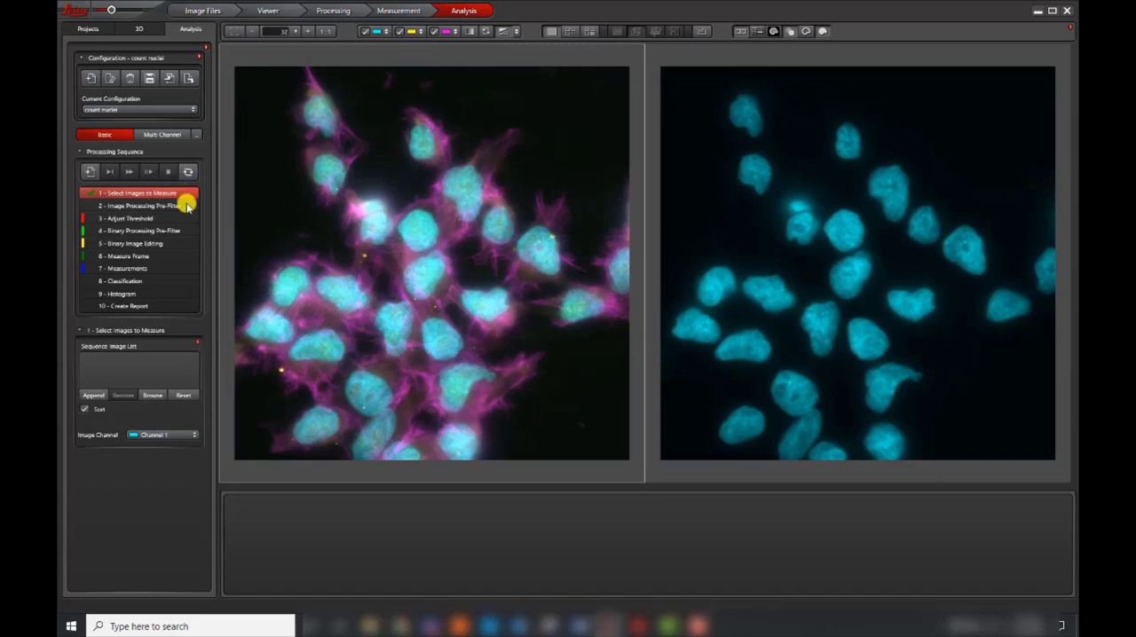
Append the current image to Select Images to Measure and browse the cropped cultured cells image
click(128, 218)
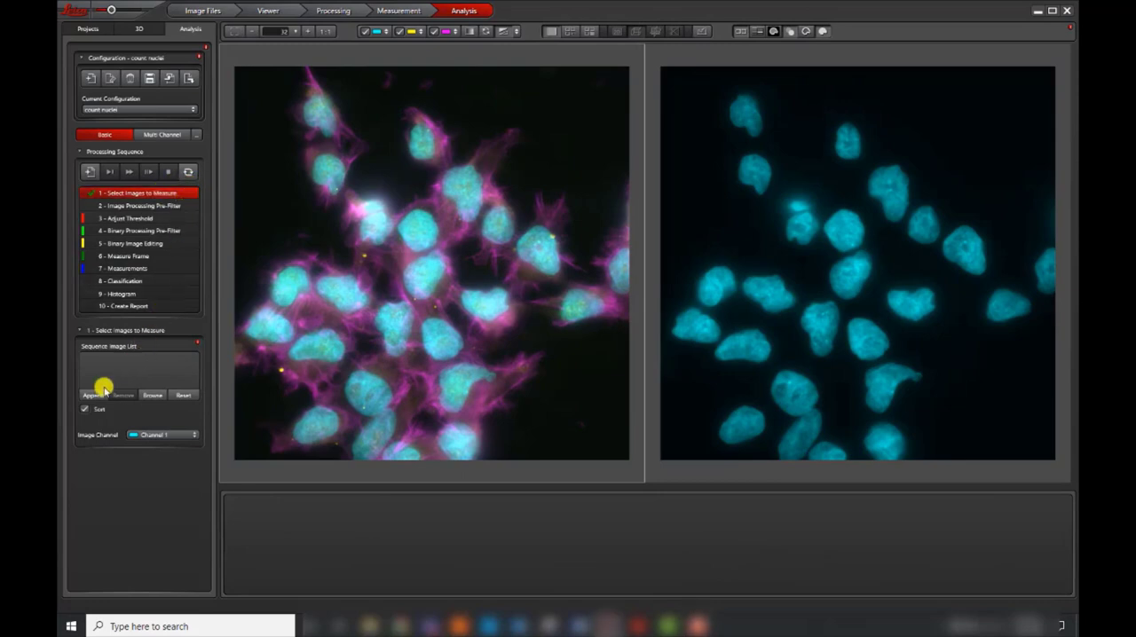
click(91, 395)
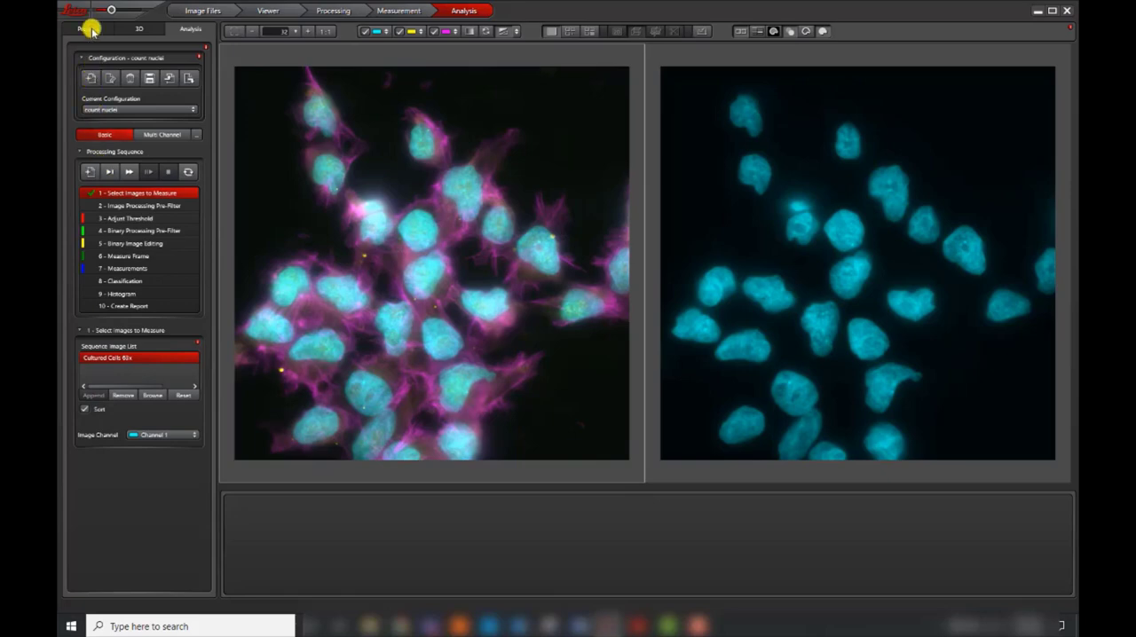
click(87, 28)
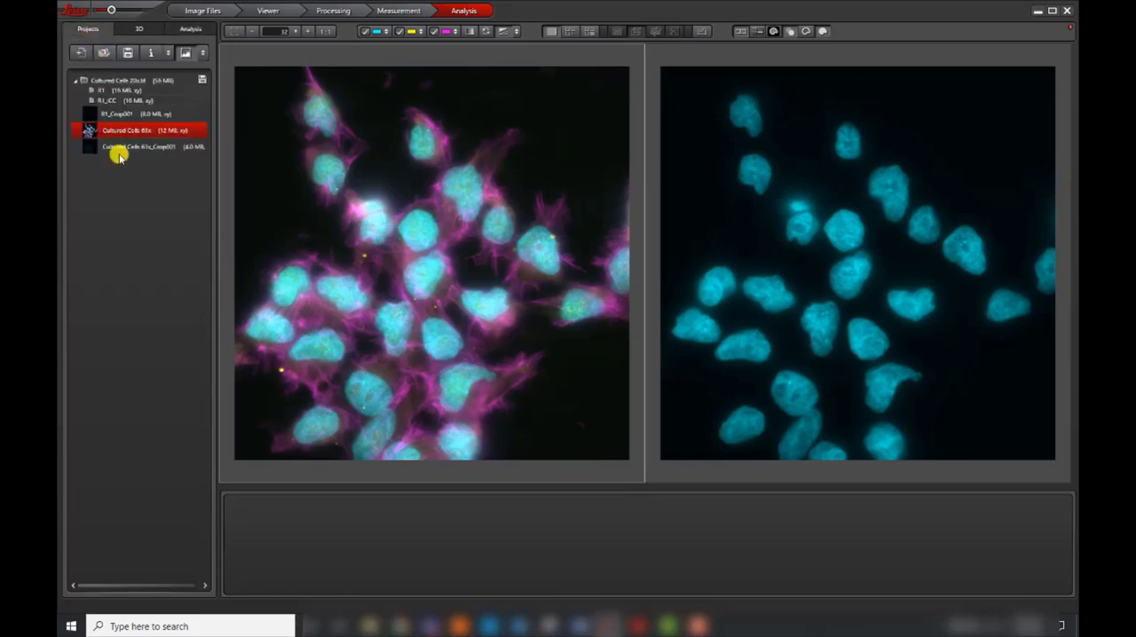
right_click(115, 146)
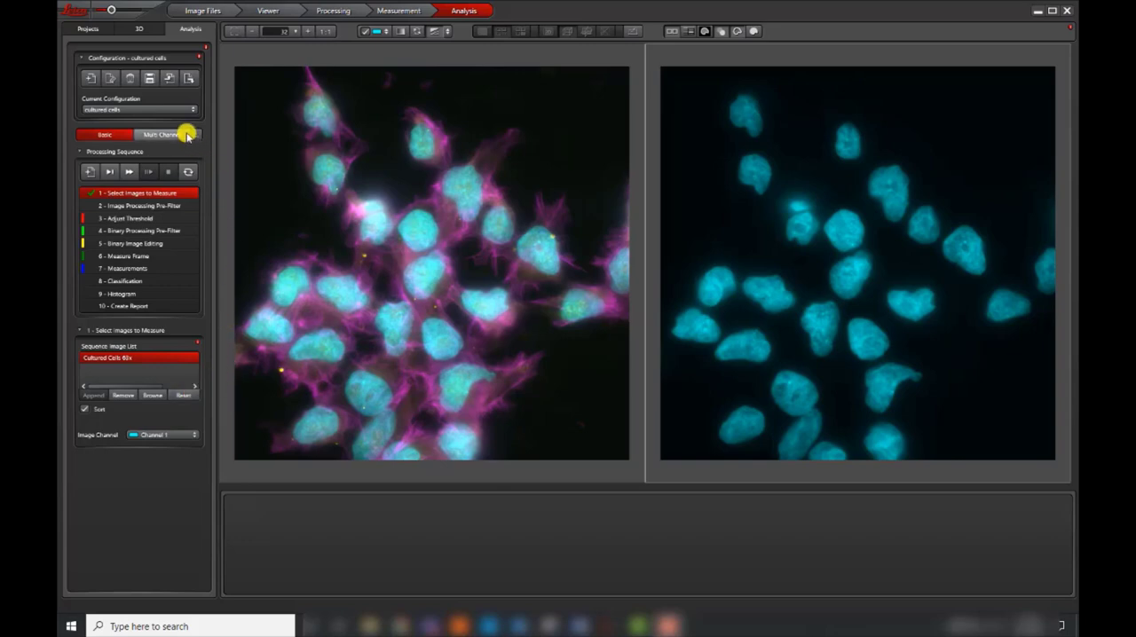
Switch to the Multi Channel processing sequence and try appending a channel mapping
click(160, 134)
text(nuclei)
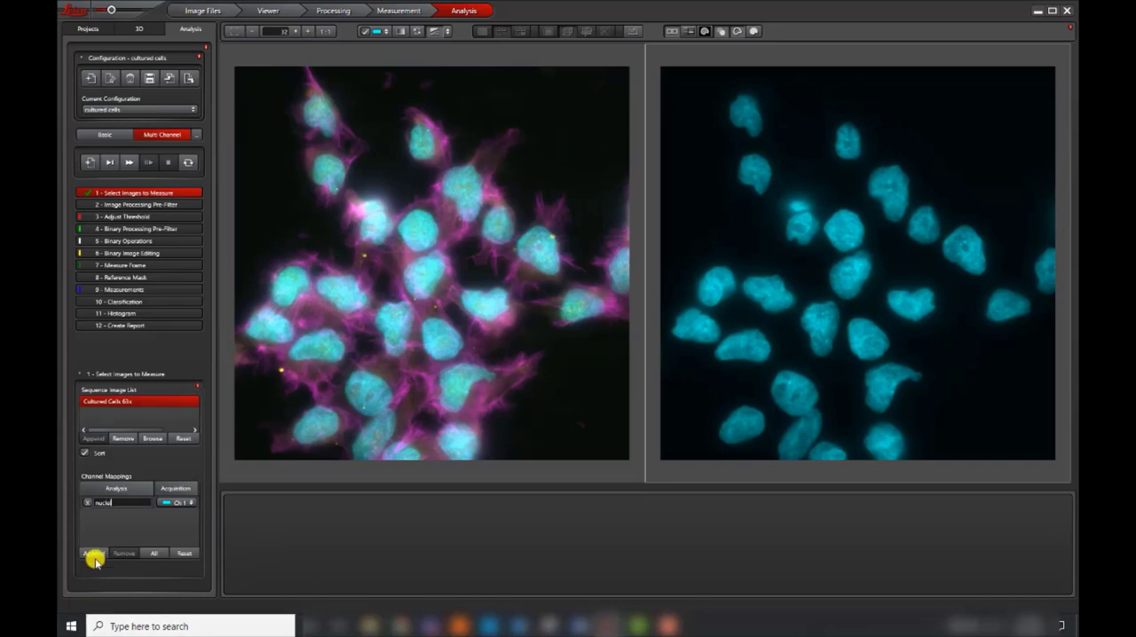
click(94, 553)
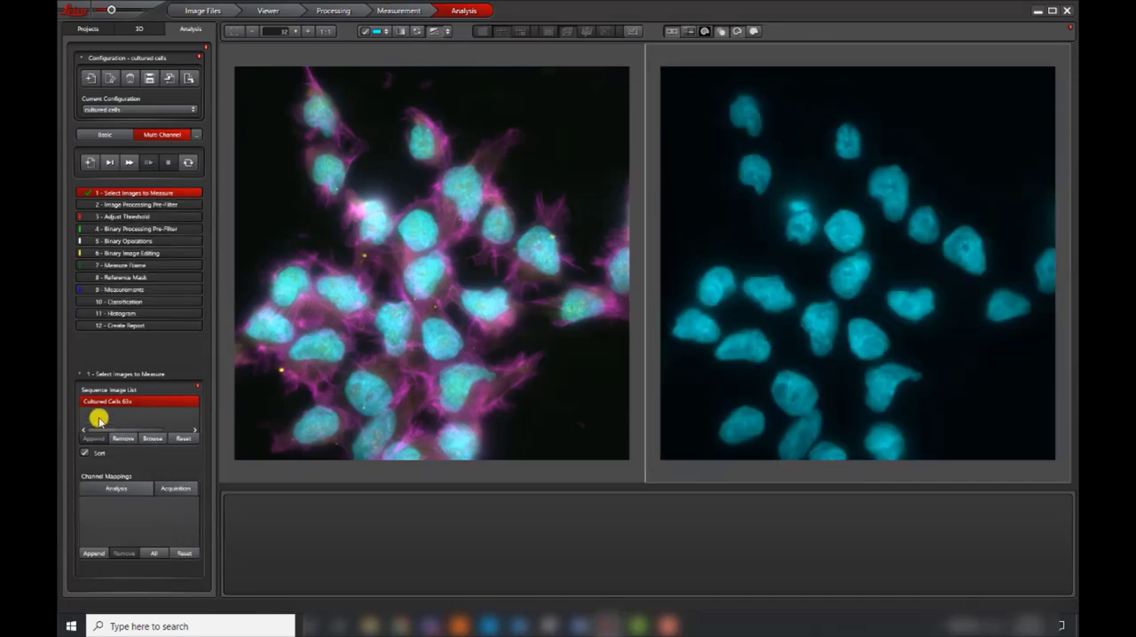
click(103, 134)
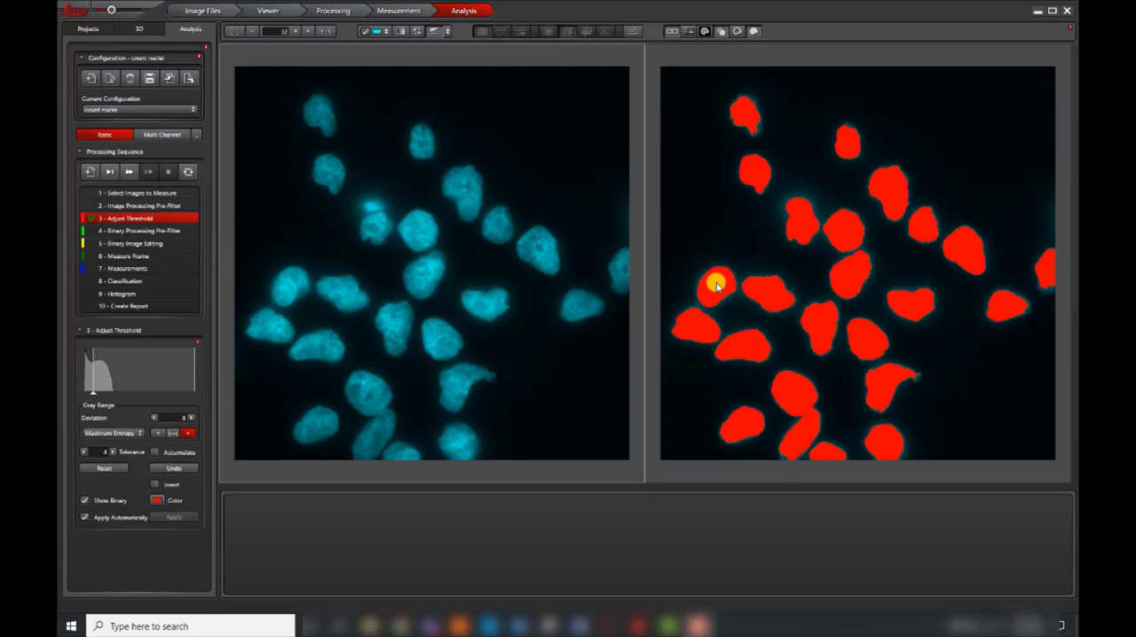
mouse_move(714, 297)
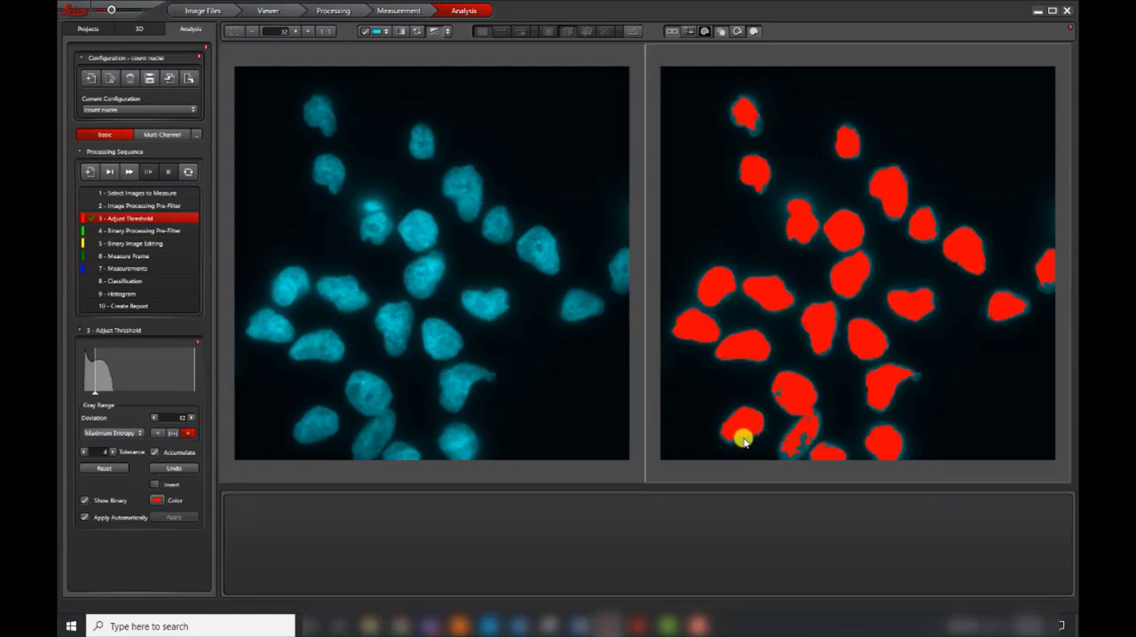
Add the lower nucleus's intensity to the accumulated threshold mask
click(187, 418)
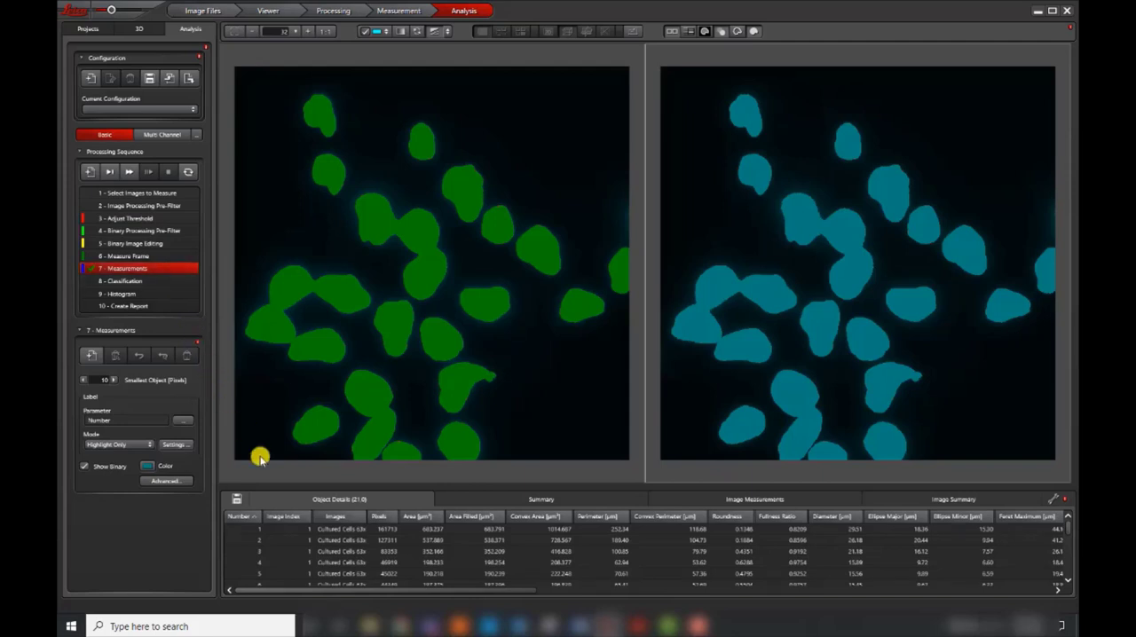
mouse_move(333, 481)
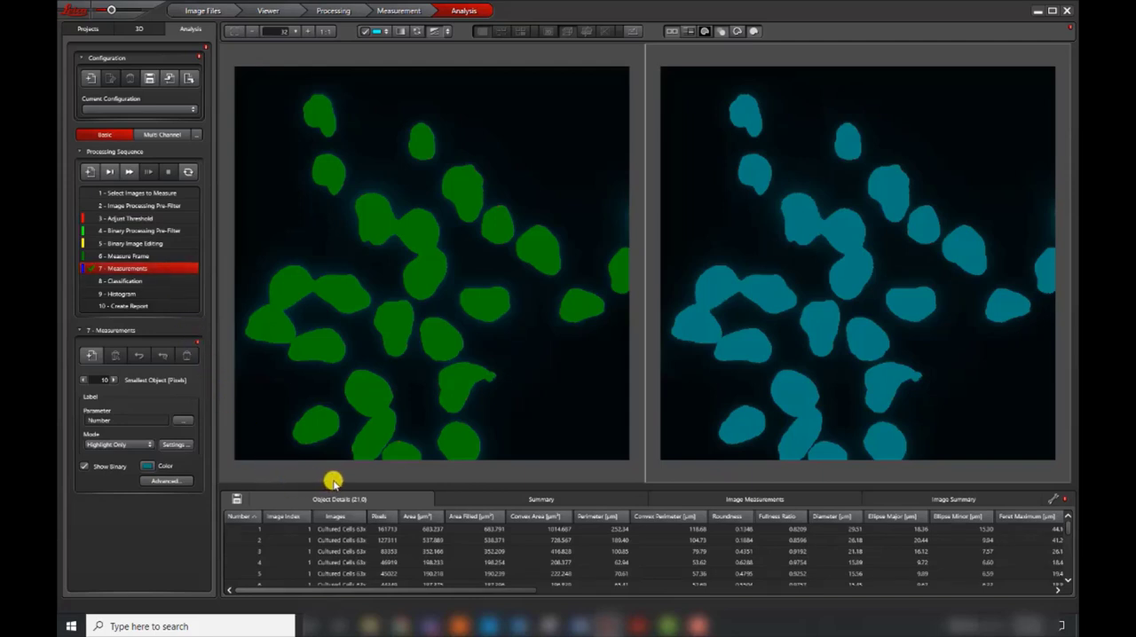
Select a merged nucleus and a border-touching nucleus to locate their Object Details rows
click(839, 229)
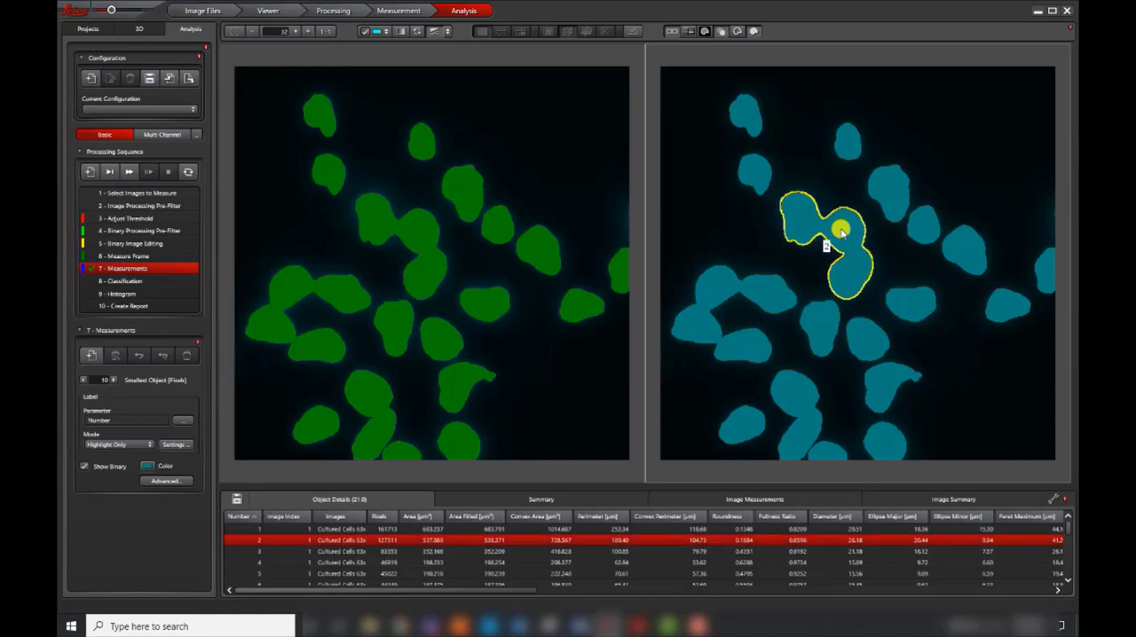
mouse_move(1051, 264)
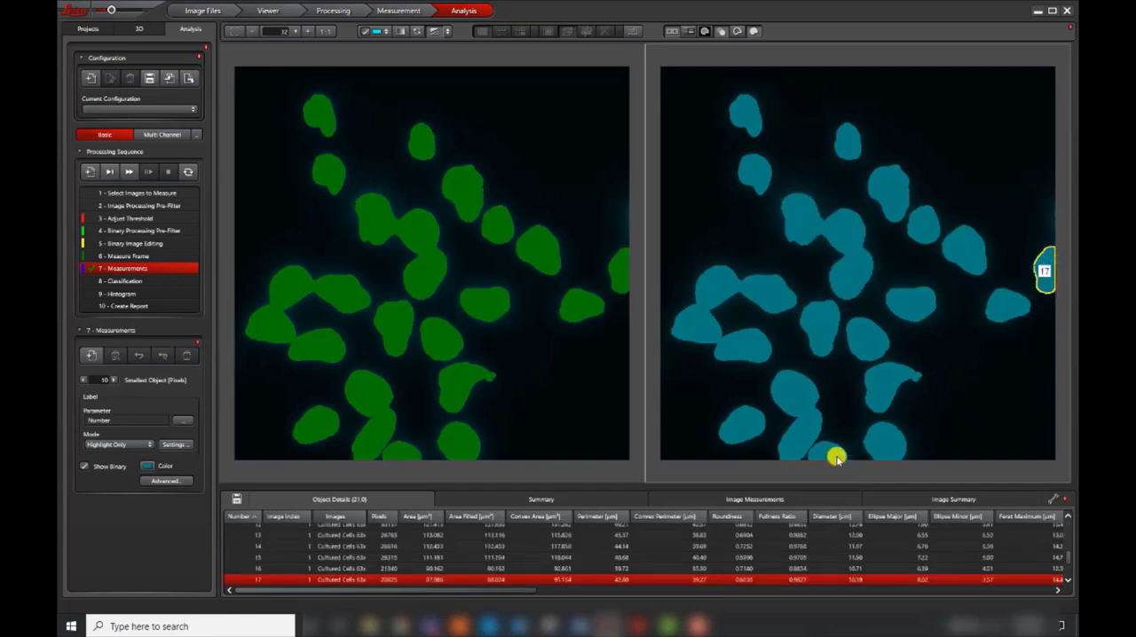
click(830, 453)
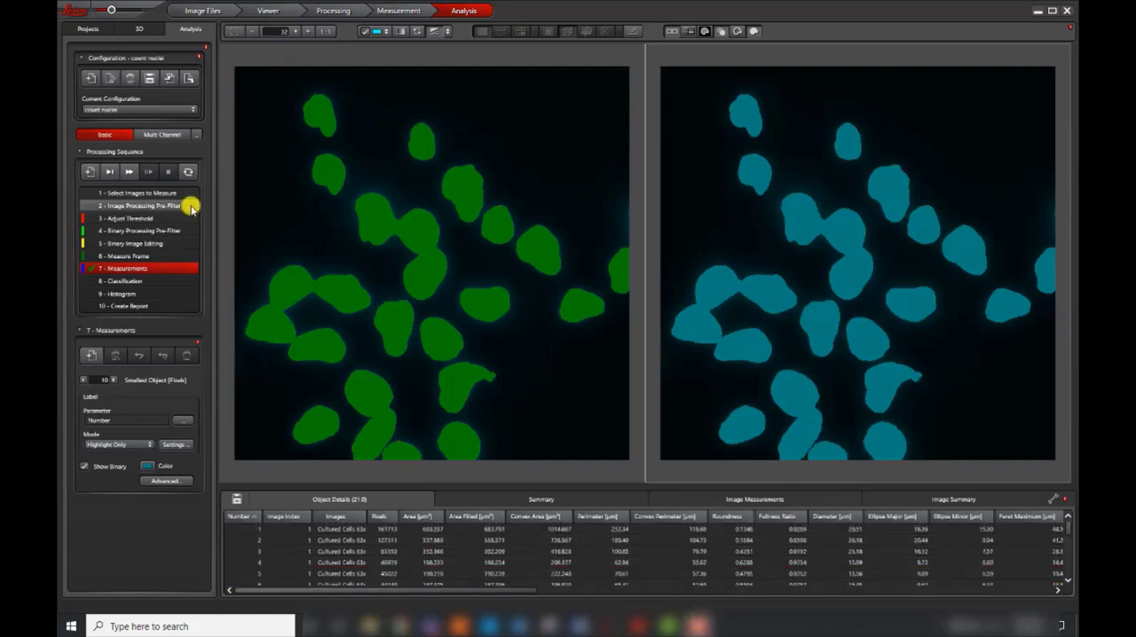
Apply the Smooth white detail - Open pre-filter at size 10
click(137, 205)
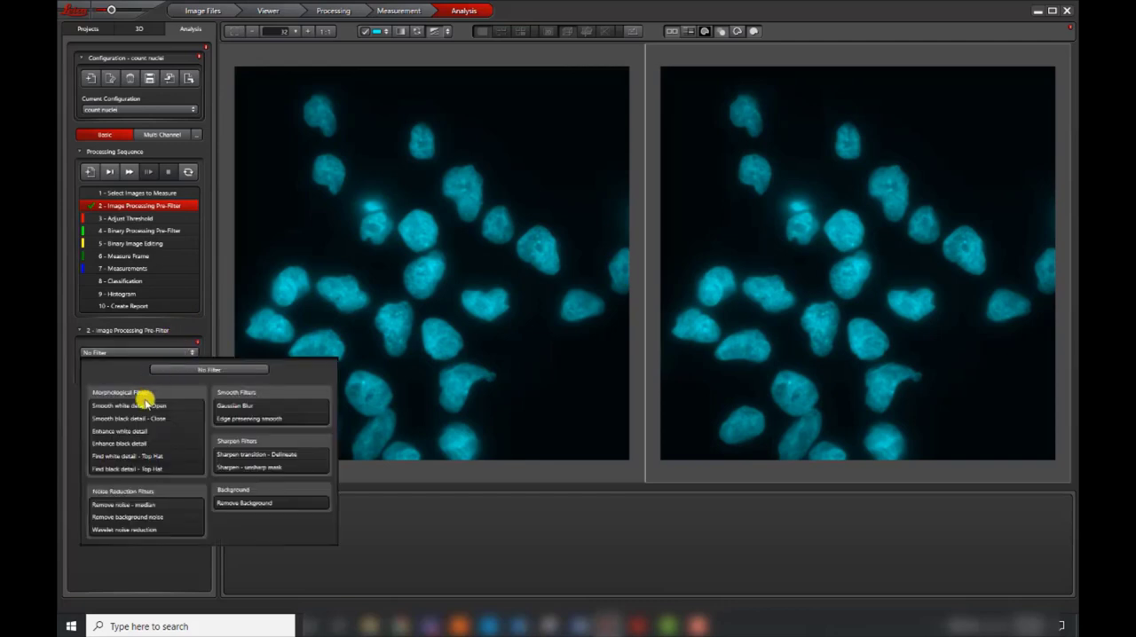
click(128, 406)
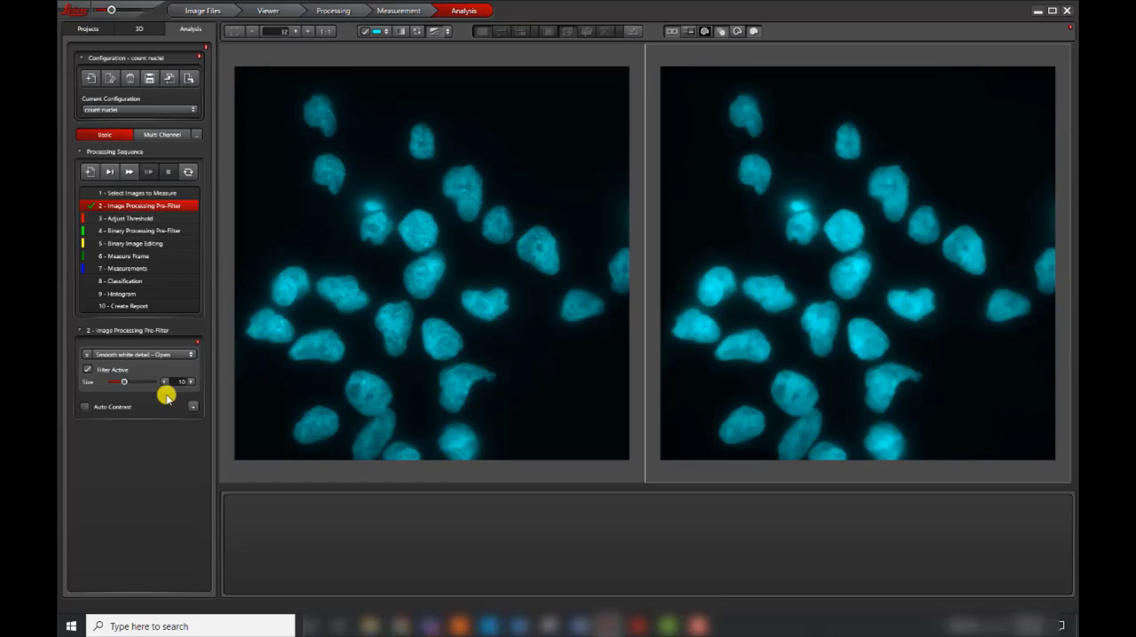
mouse_move(196, 341)
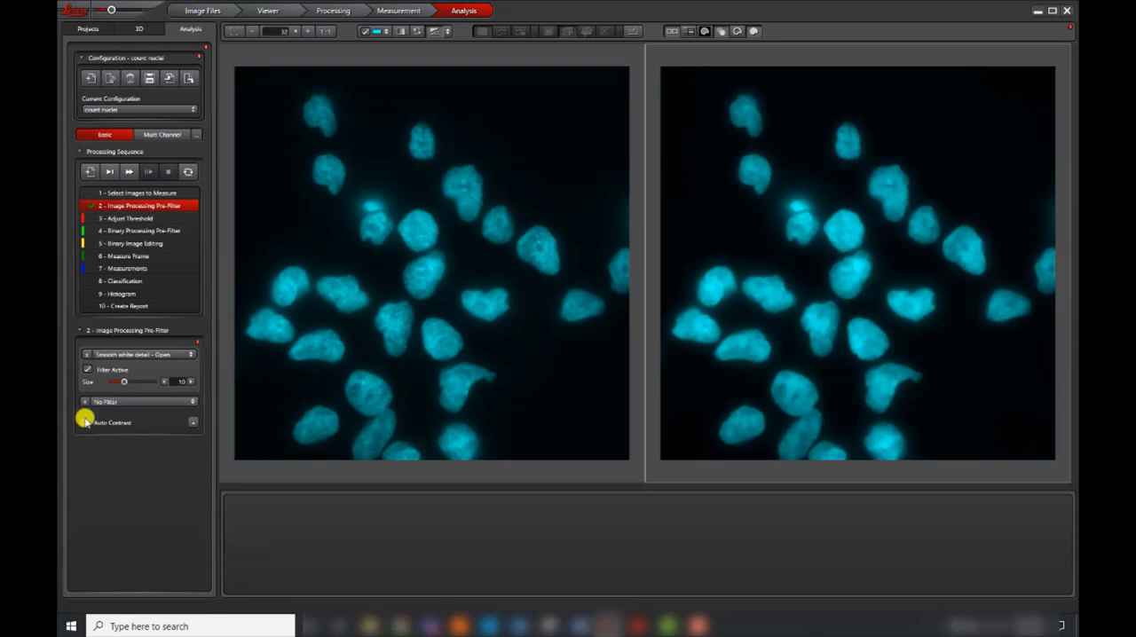
Drag the threshold histogram marker to raise Deviation until touching nuclei separate
click(126, 219)
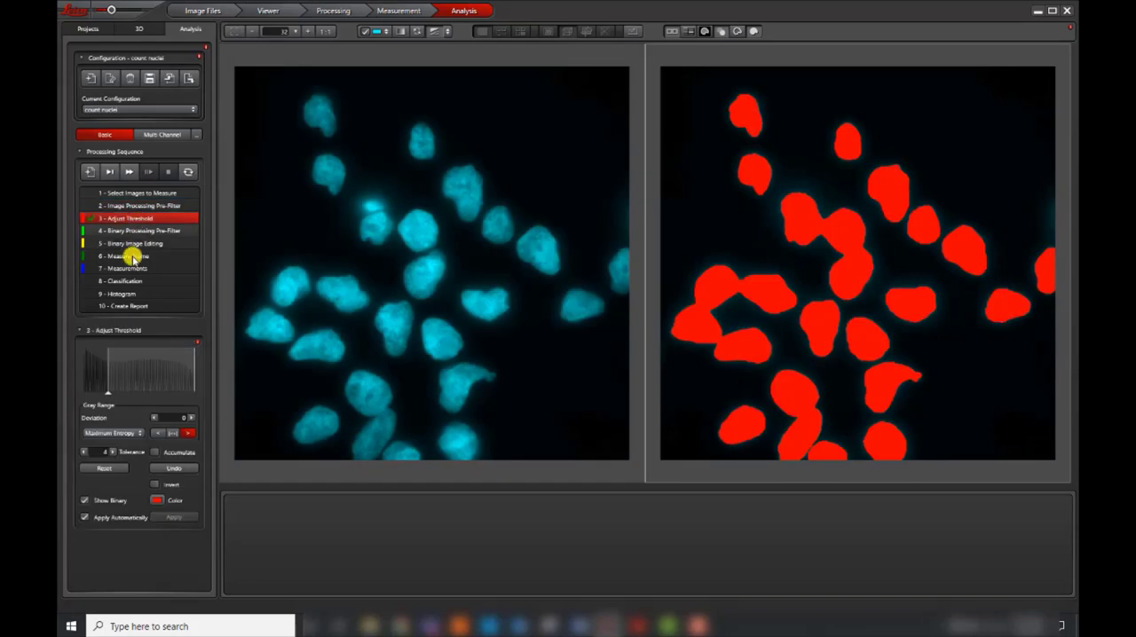
mouse_move(132, 377)
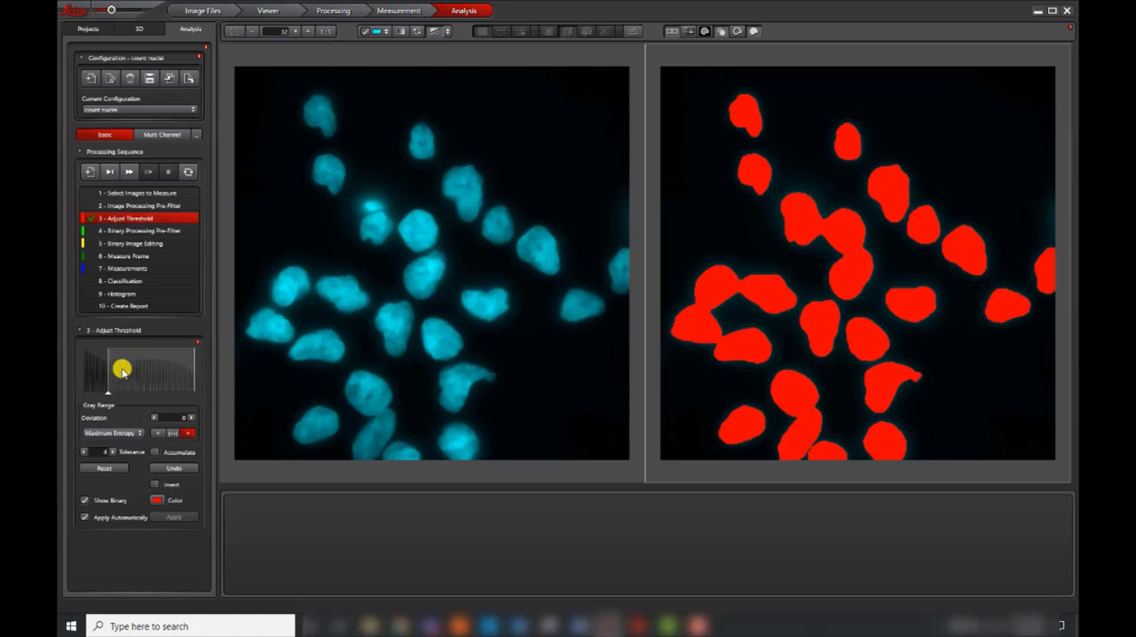
drag(121, 369, 106, 366)
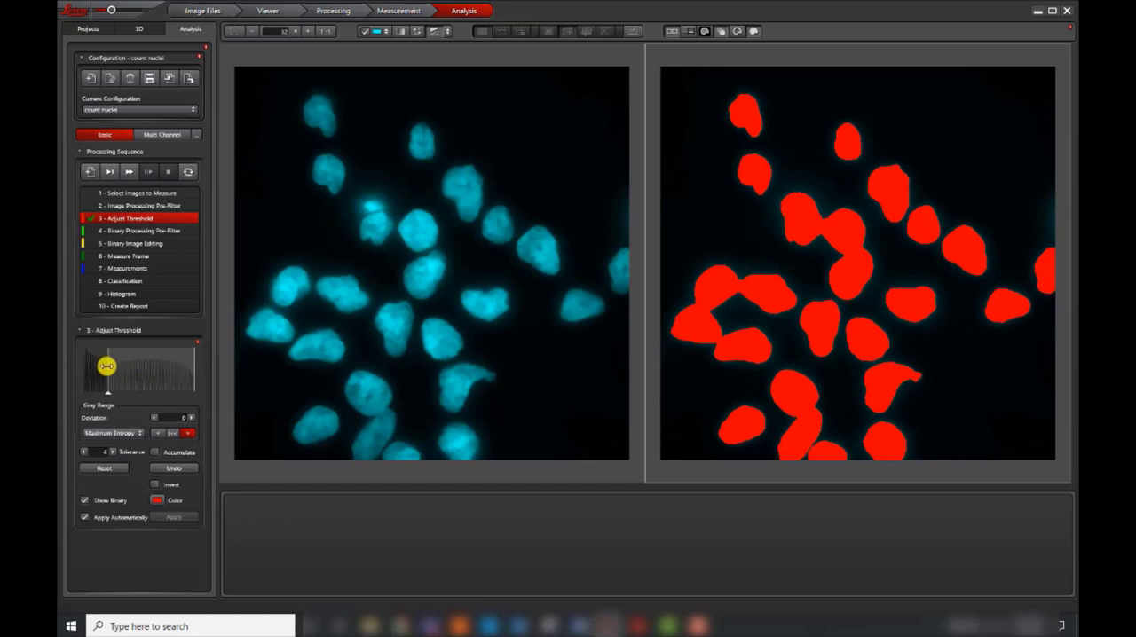
drag(106, 366, 115, 365)
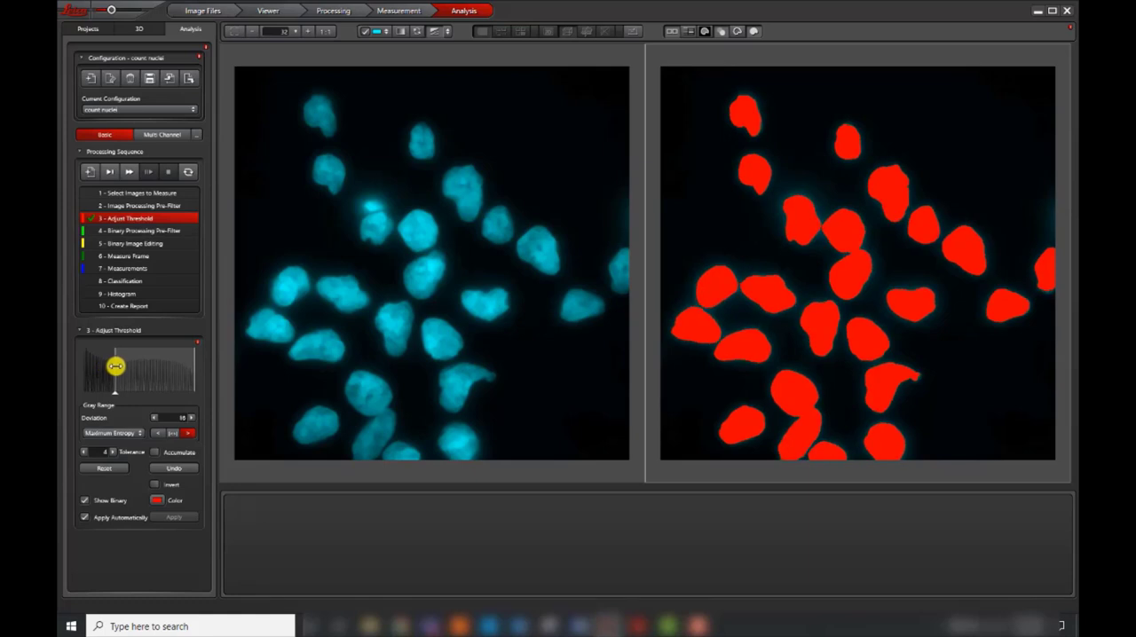
drag(116, 366, 126, 366)
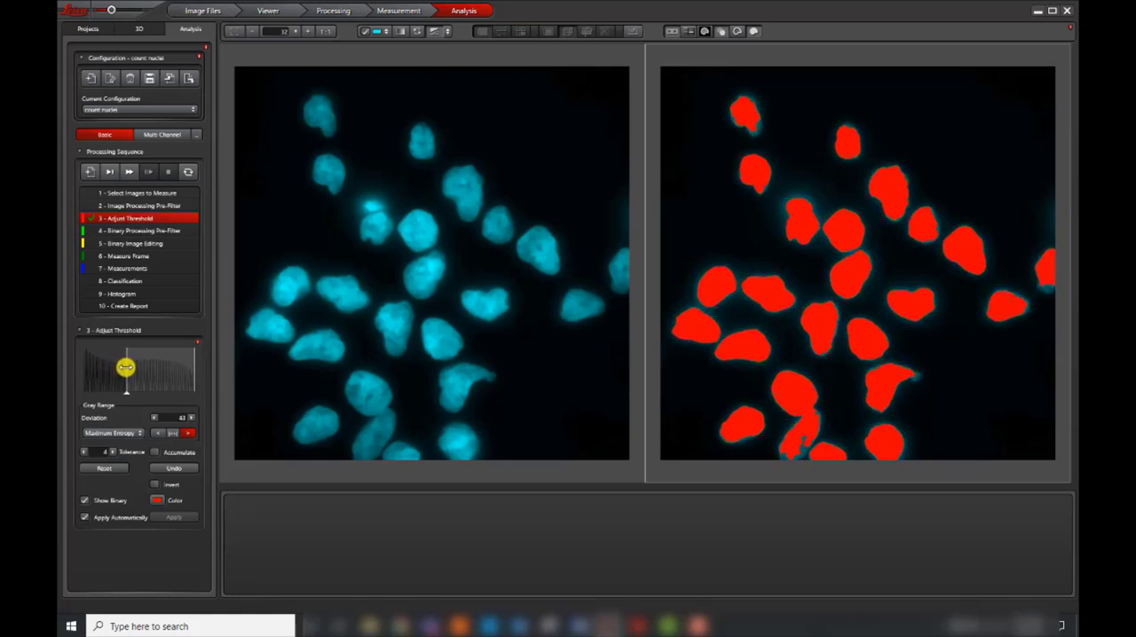
click(140, 231)
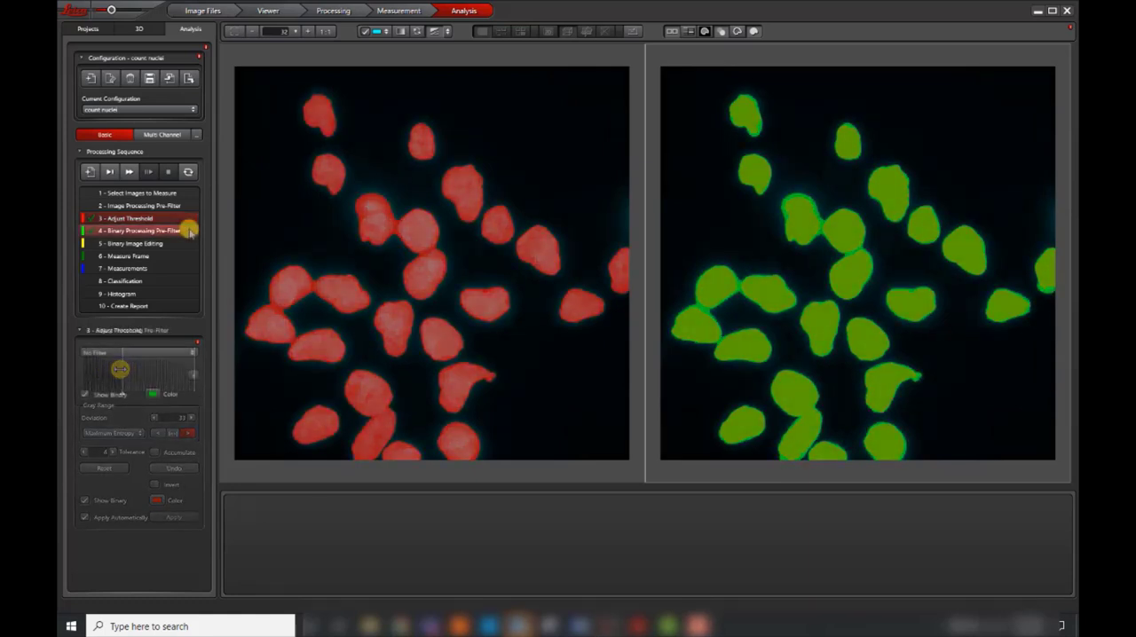
Apply the Split Objects binary filter at strength 26 to separate touching nuclei
click(142, 230)
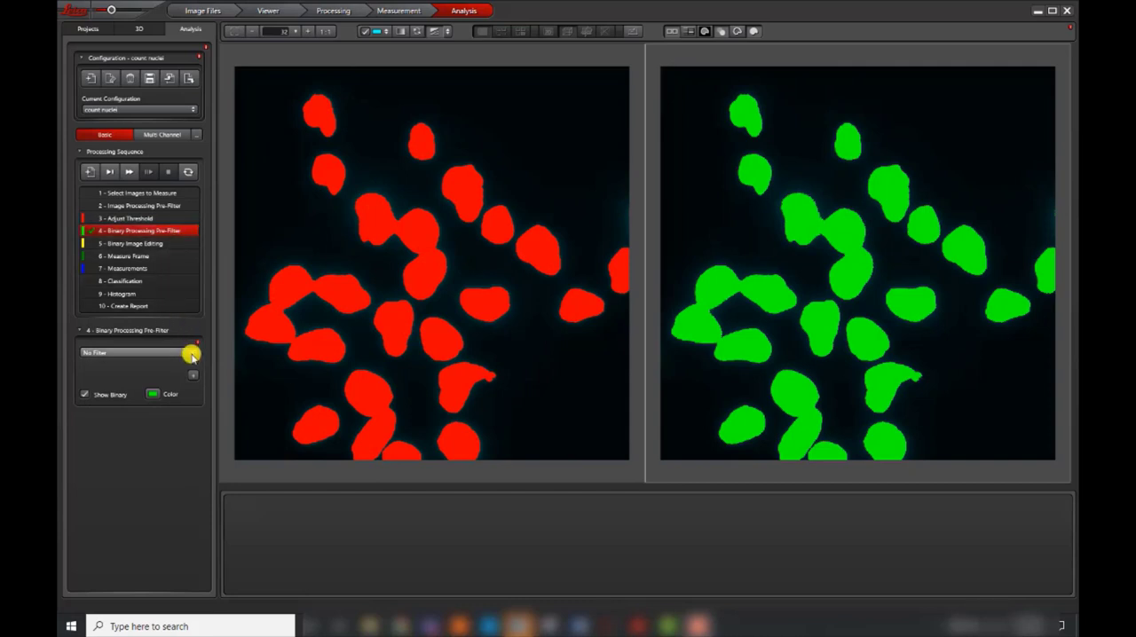
click(138, 352)
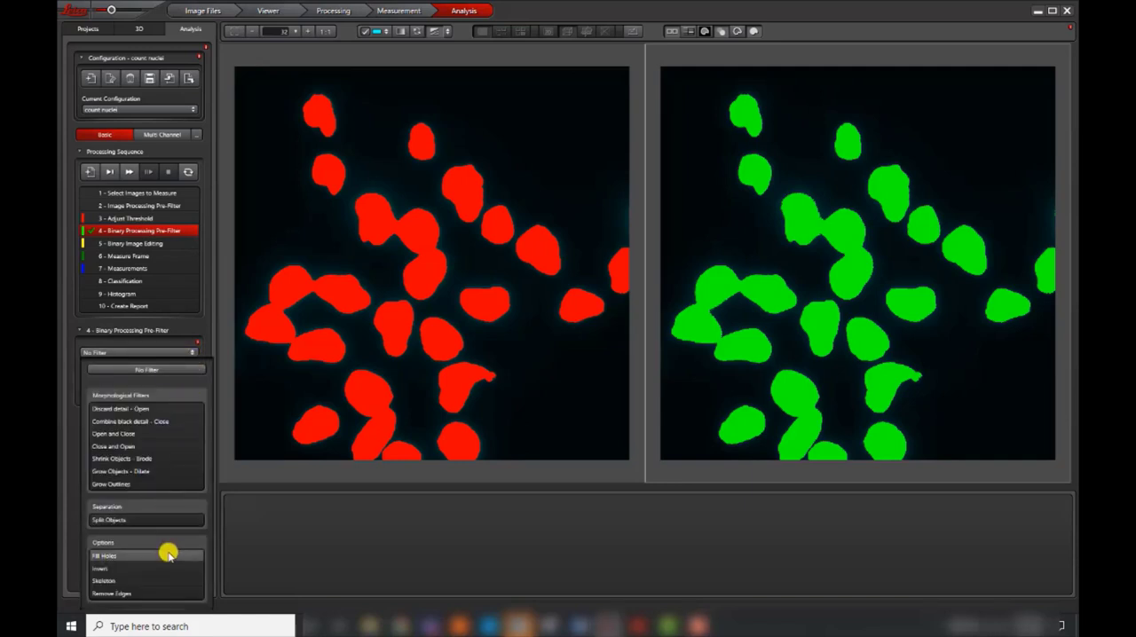
click(109, 519)
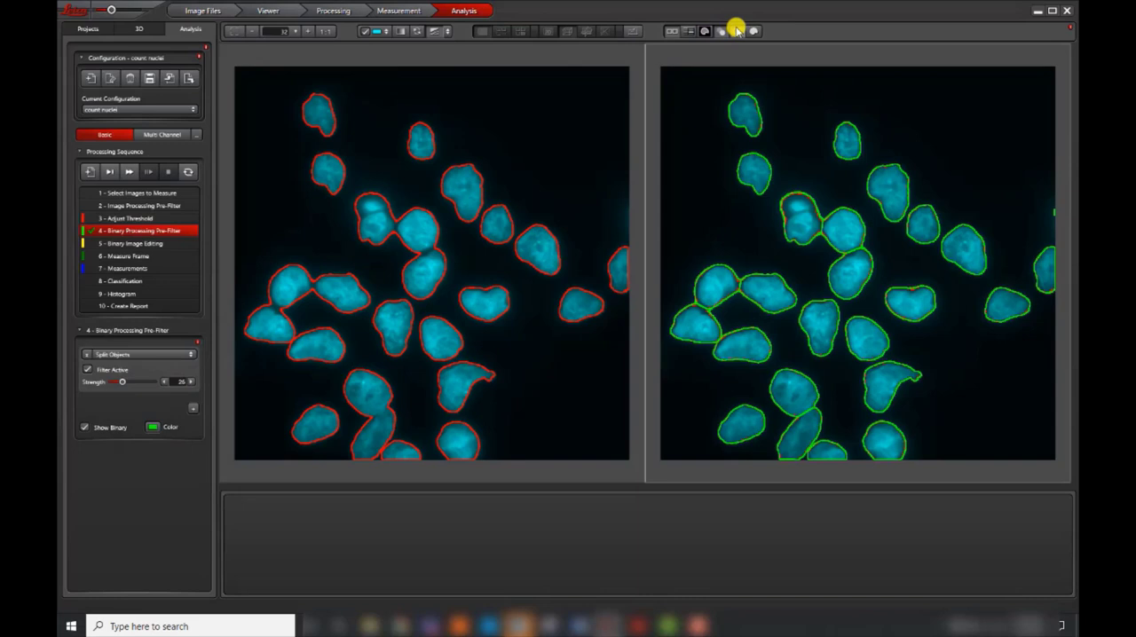
mouse_move(737, 30)
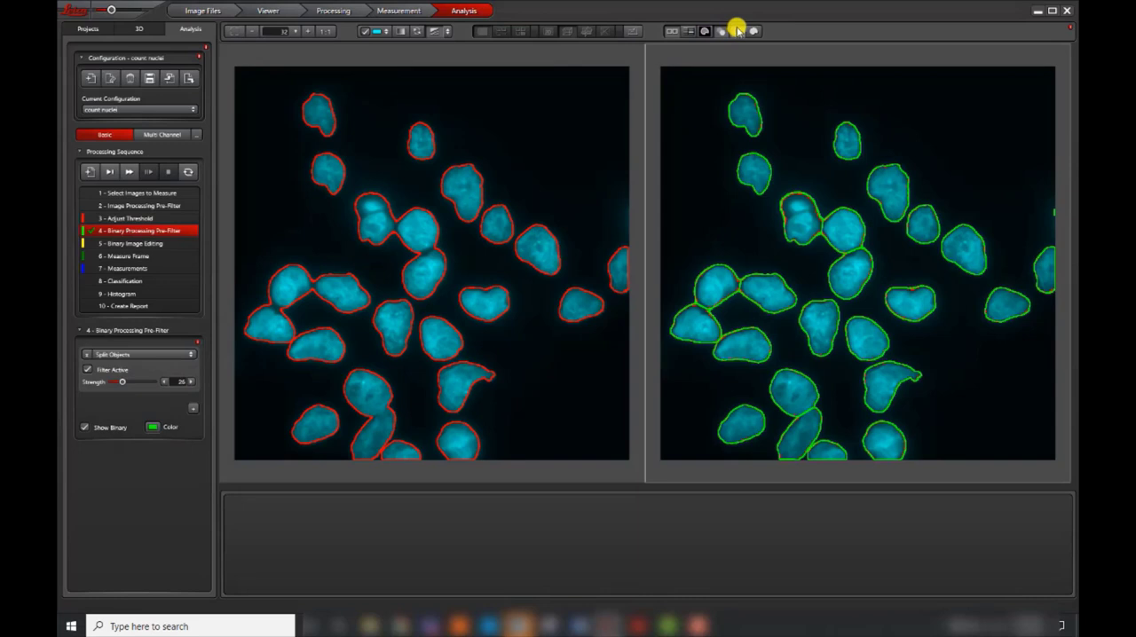
mouse_move(728, 41)
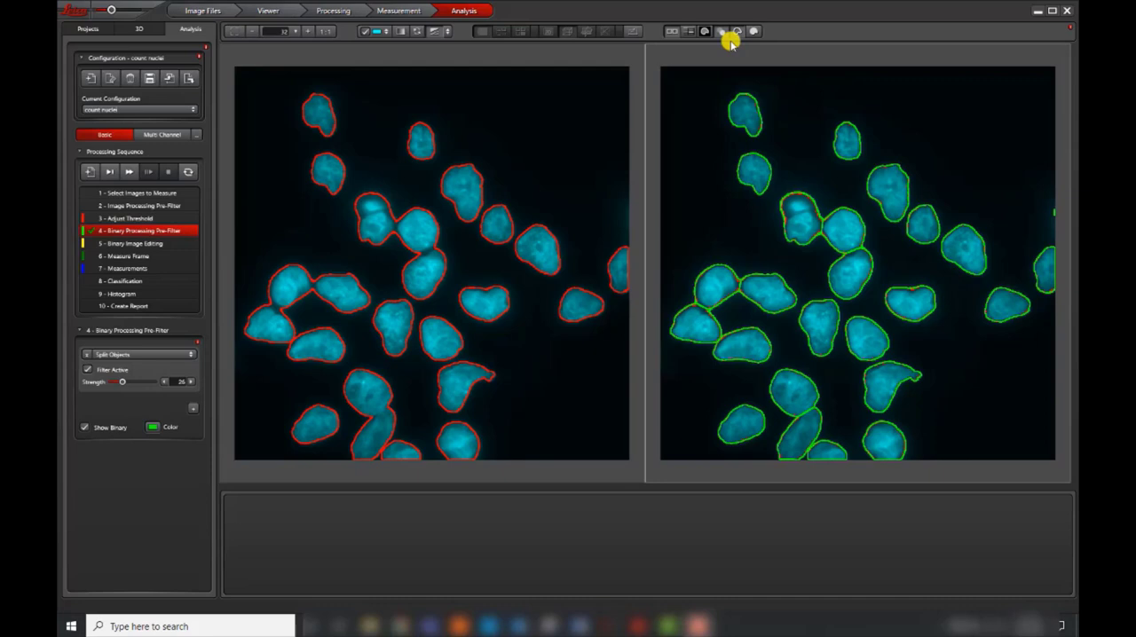
mouse_move(197, 236)
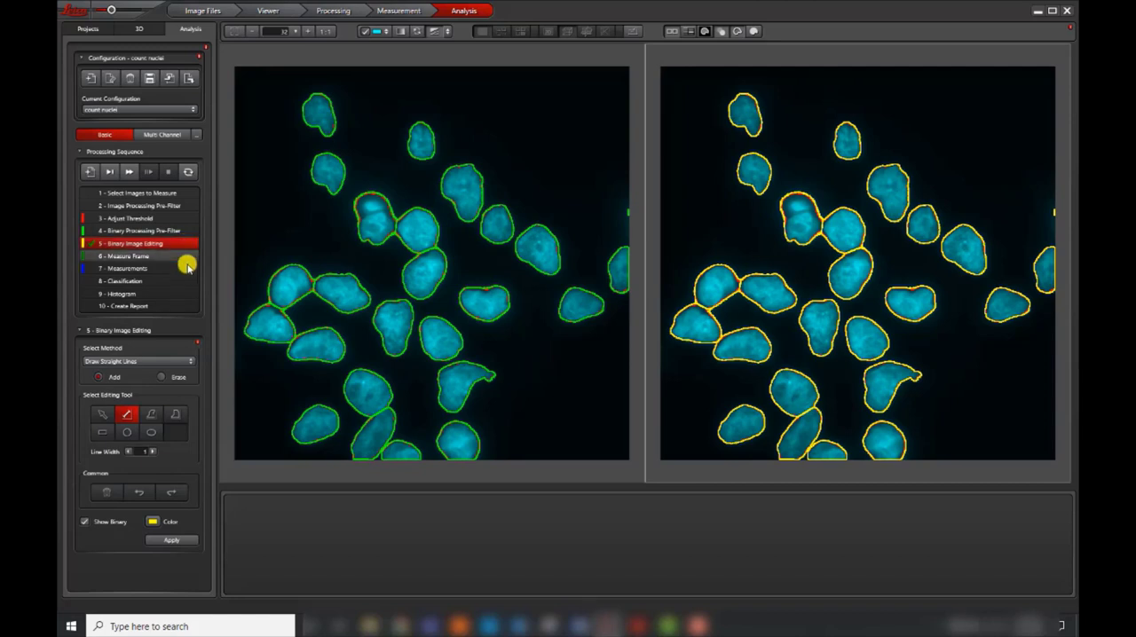
Set binary editing to Draw New Shapes with Erase to cut apart the merged nuclei pair
click(137, 362)
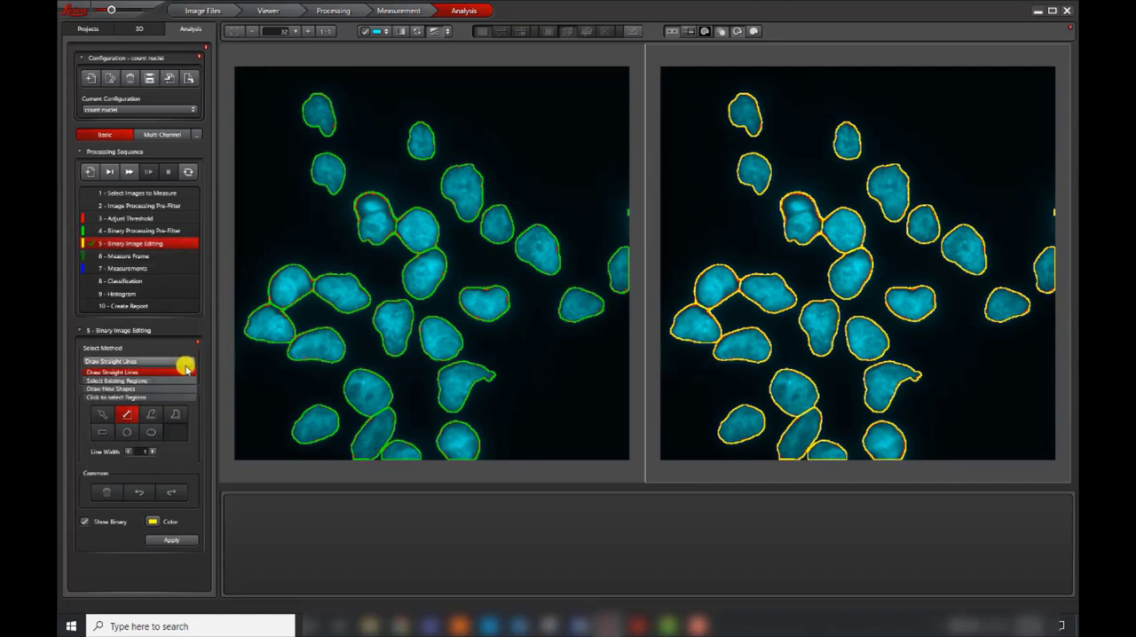
click(110, 388)
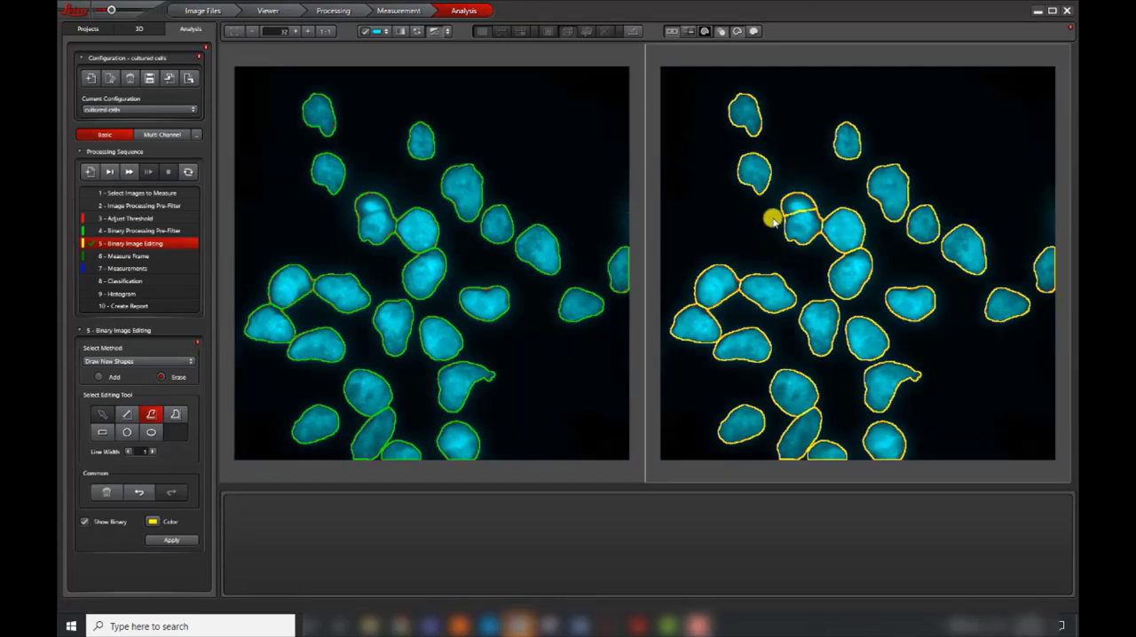
mouse_move(648, 208)
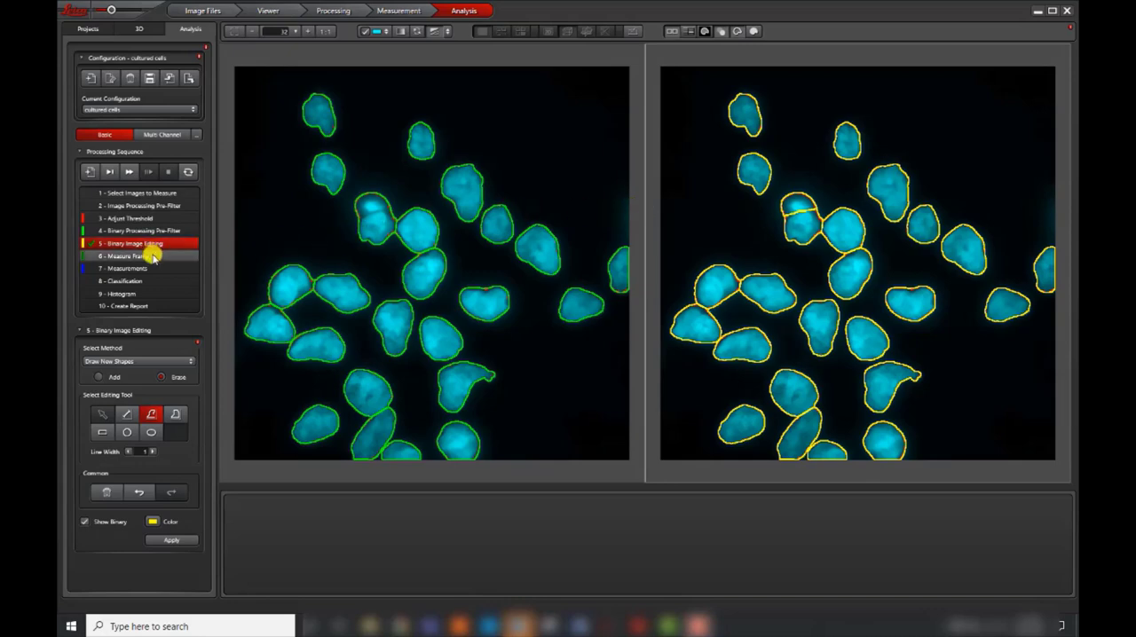
click(133, 256)
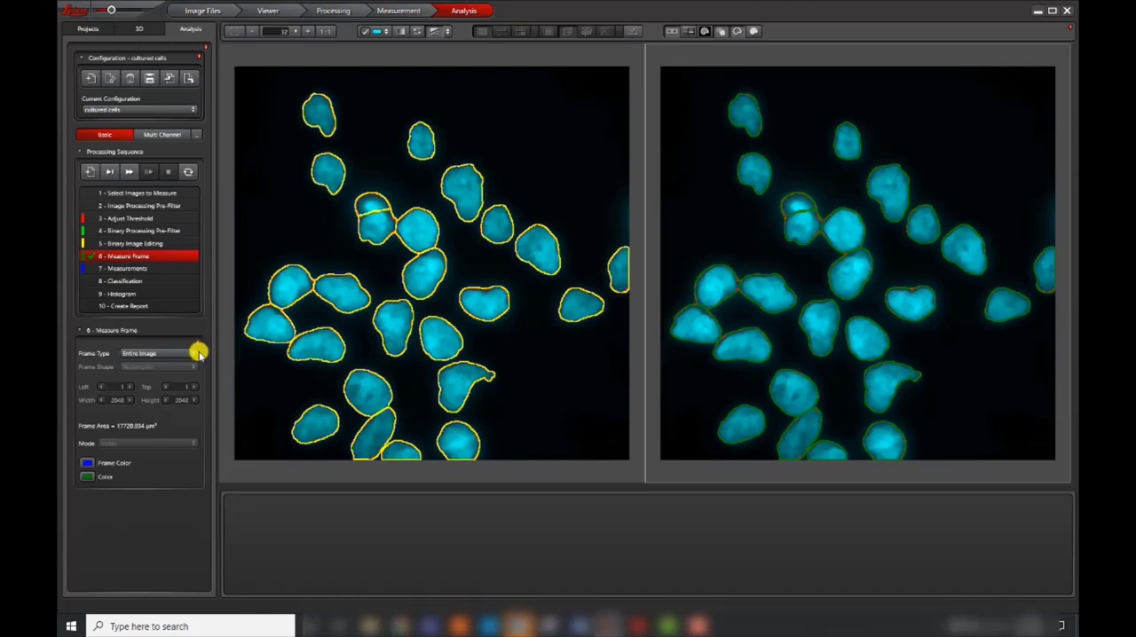
Define the measure frame manually as a full-image rectangle, then open step 7 Measurements
click(158, 354)
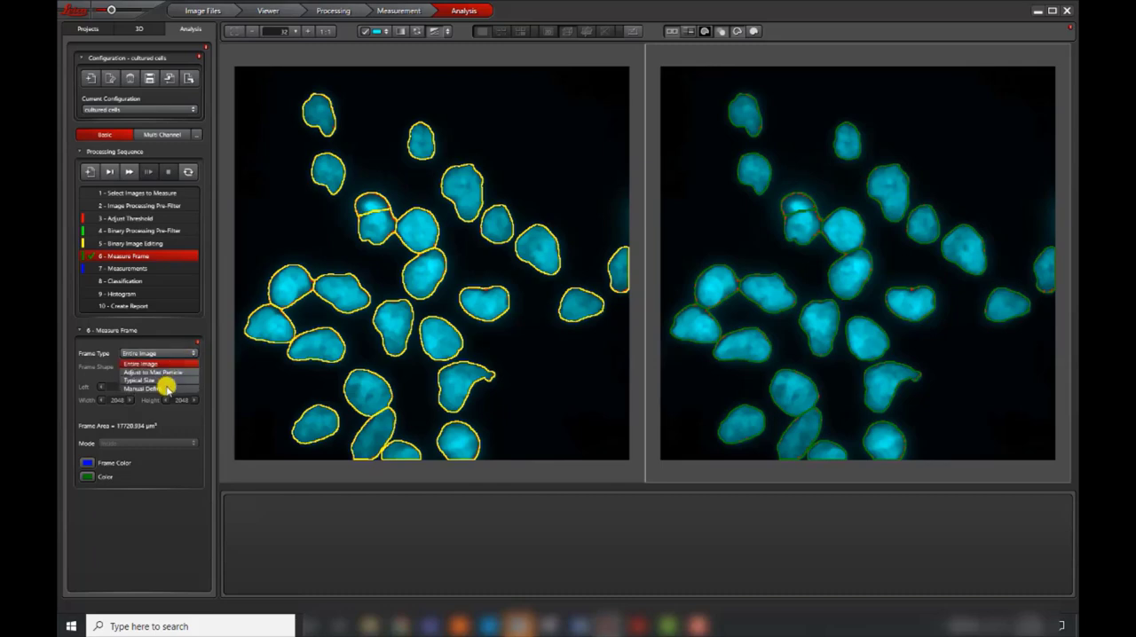
click(144, 389)
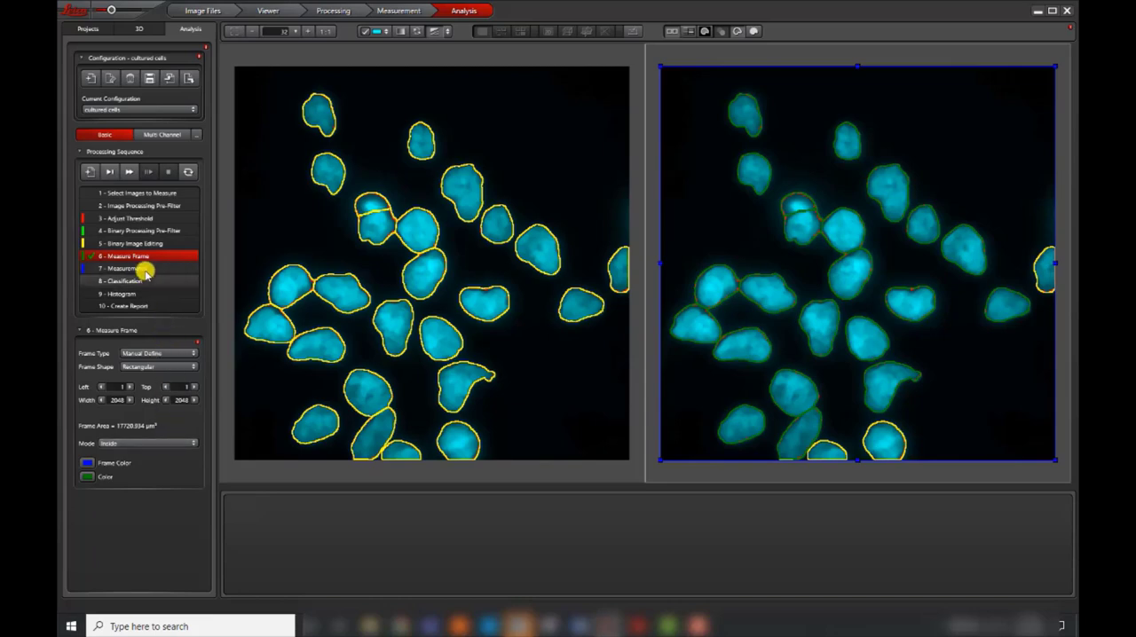
click(122, 268)
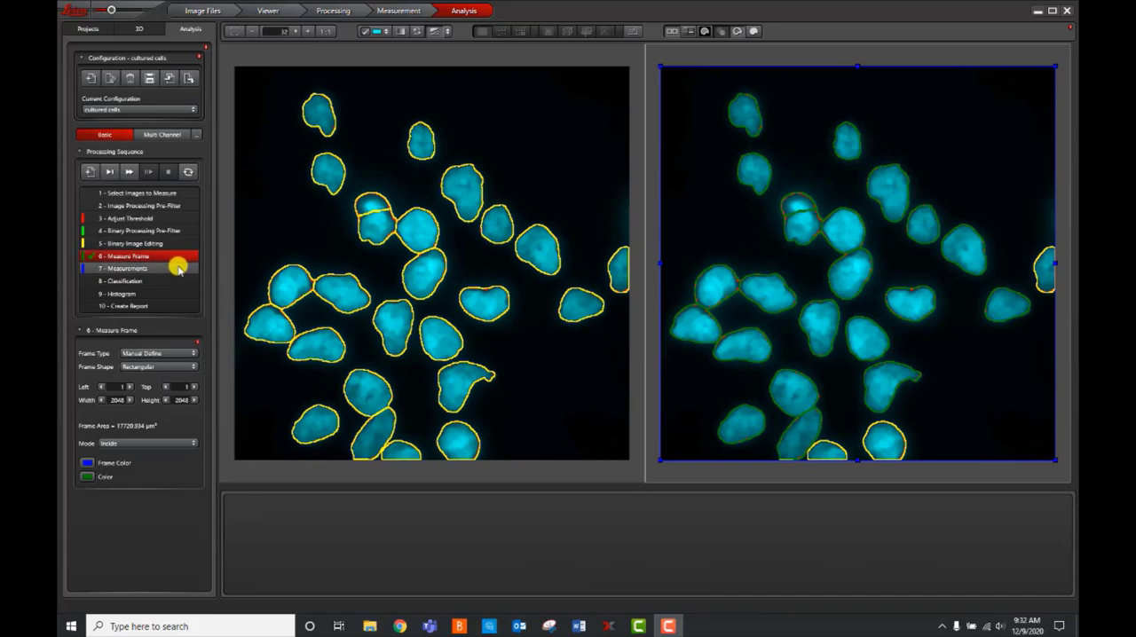
click(125, 268)
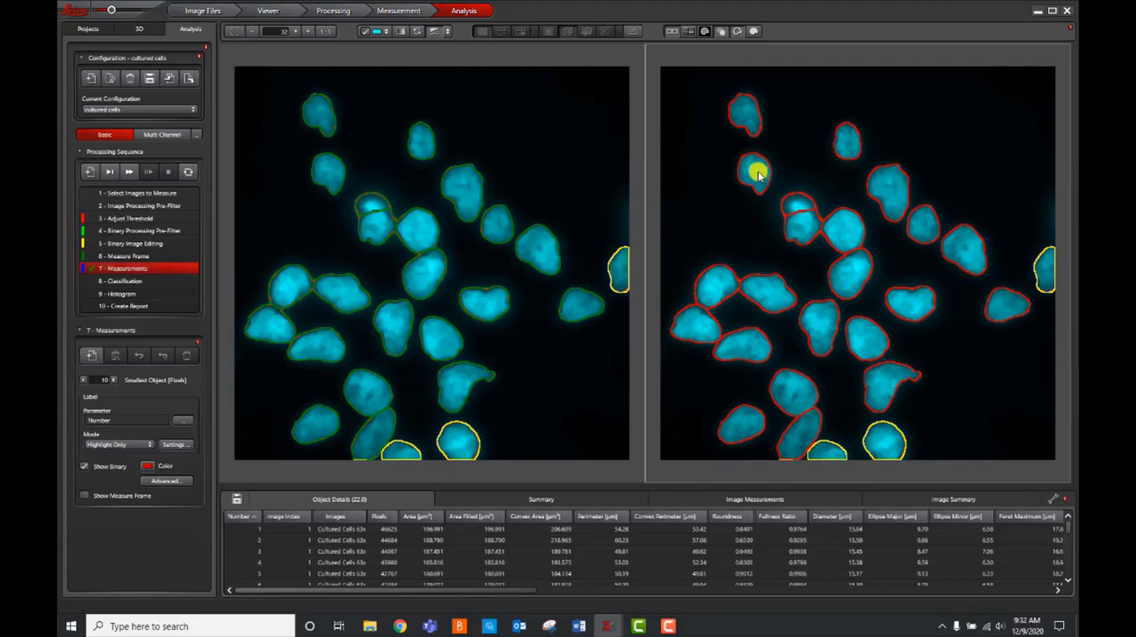
Inspect a small nucleus and add an Area filter parameter with lower limit 112
click(756, 170)
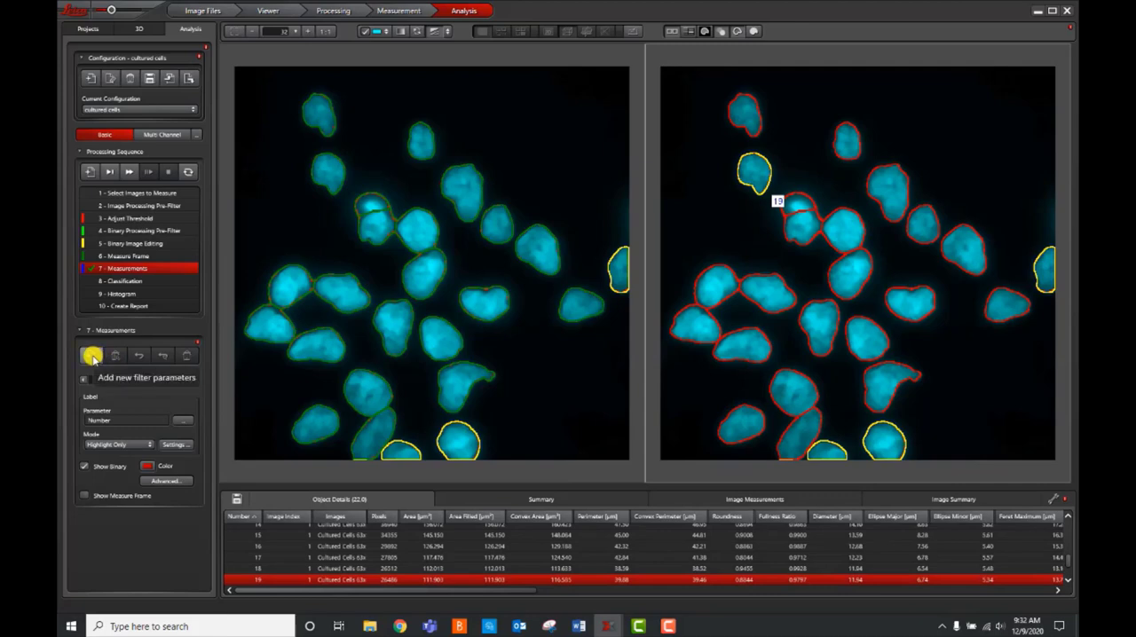
click(92, 355)
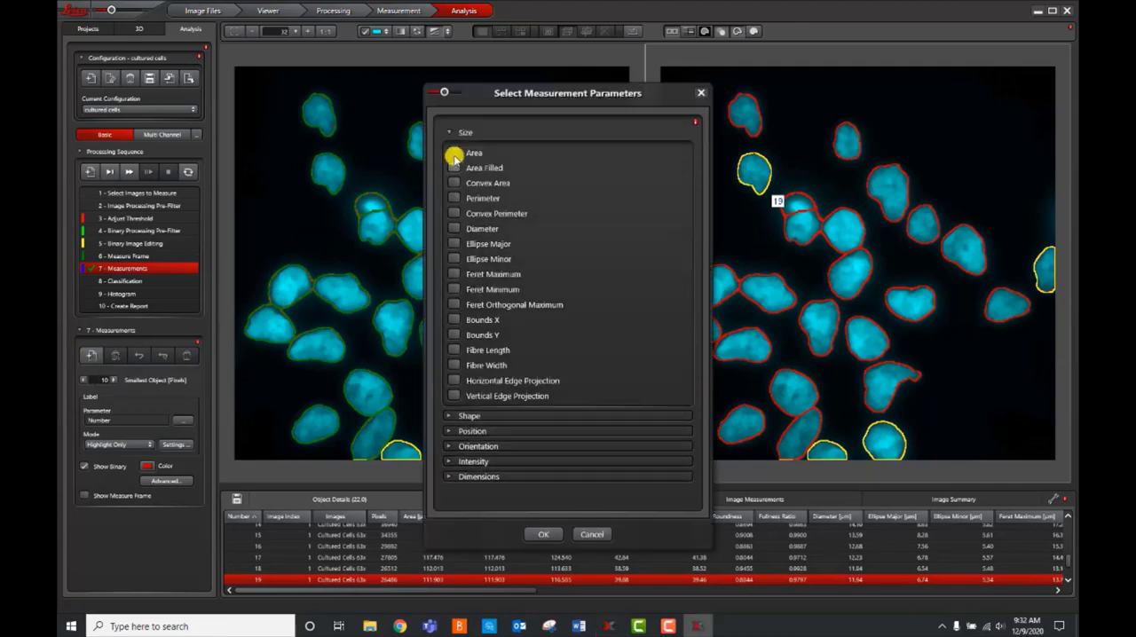
click(454, 152)
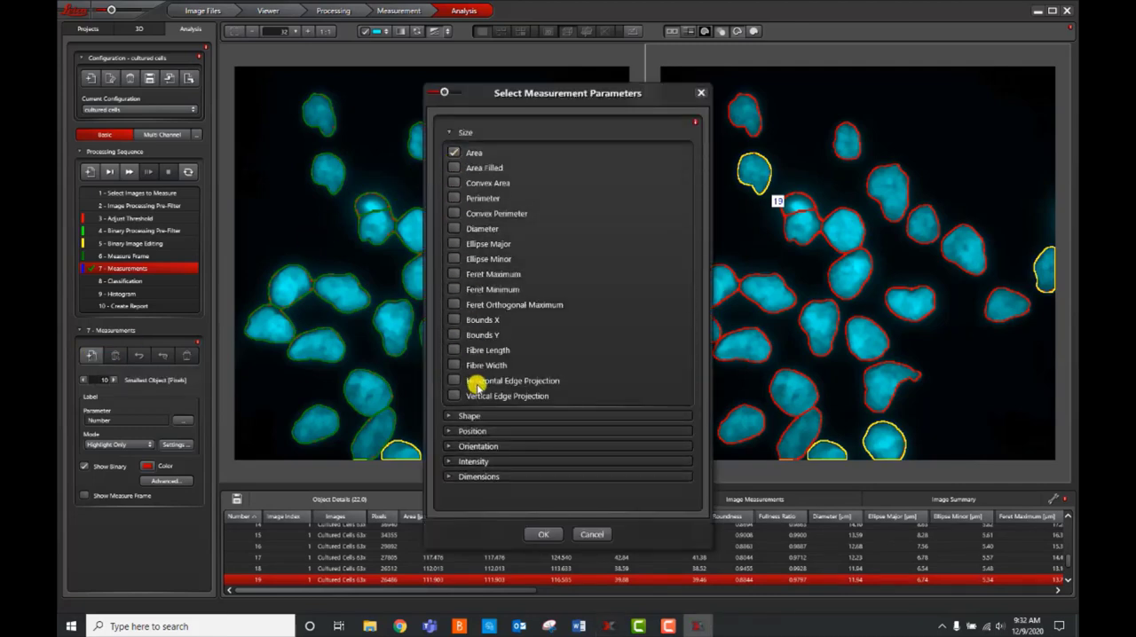
click(543, 533)
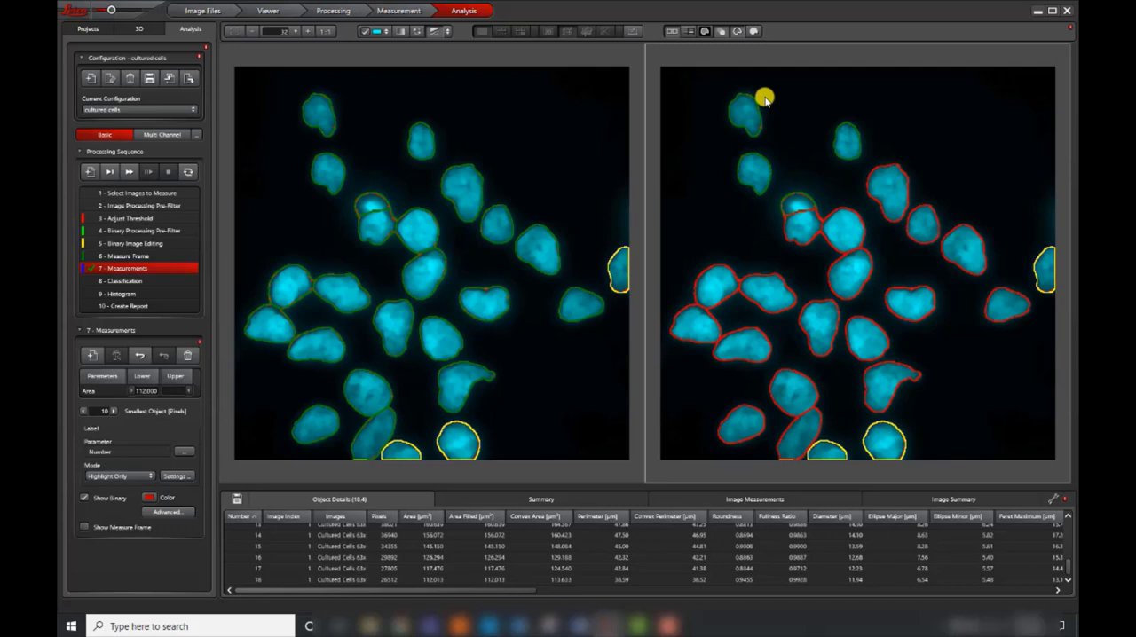
mouse_move(765, 131)
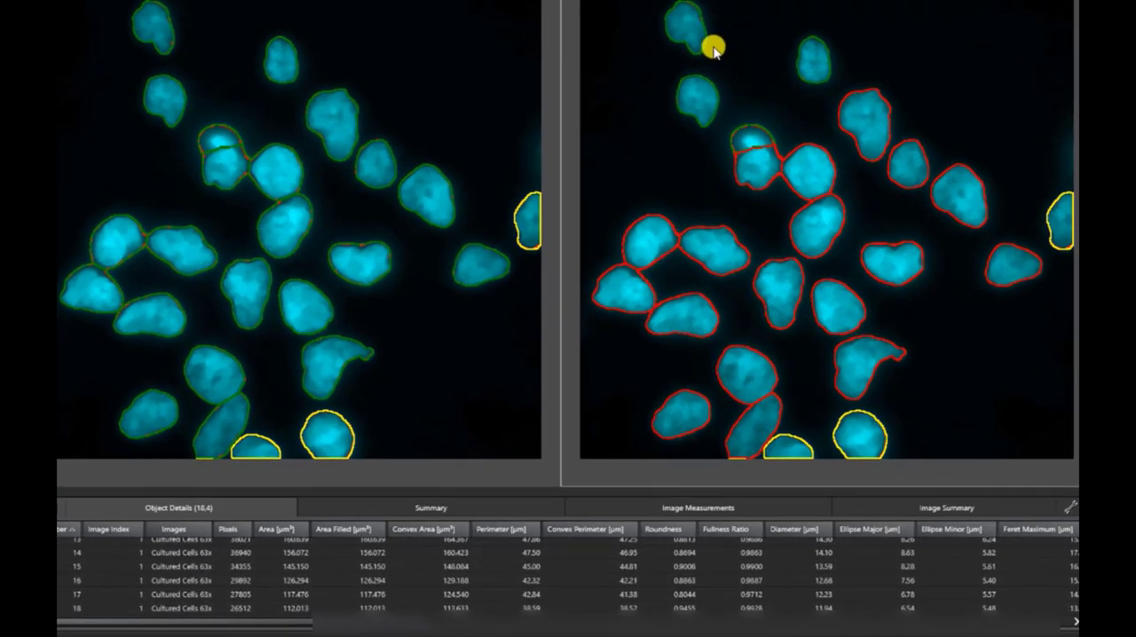
mouse_move(363, 459)
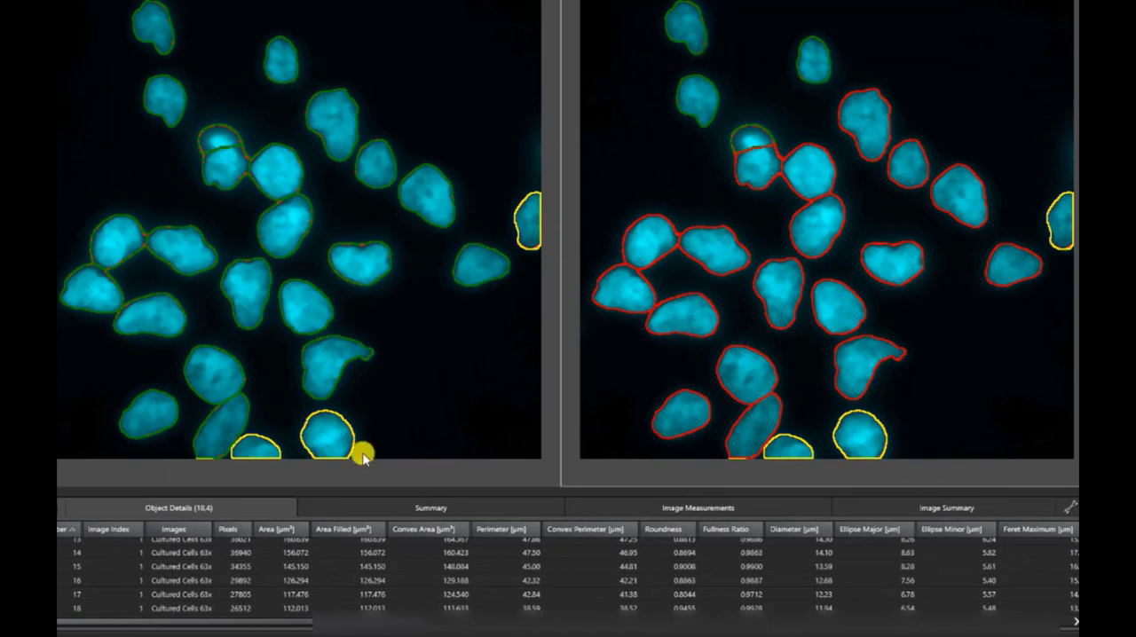
mouse_move(248, 498)
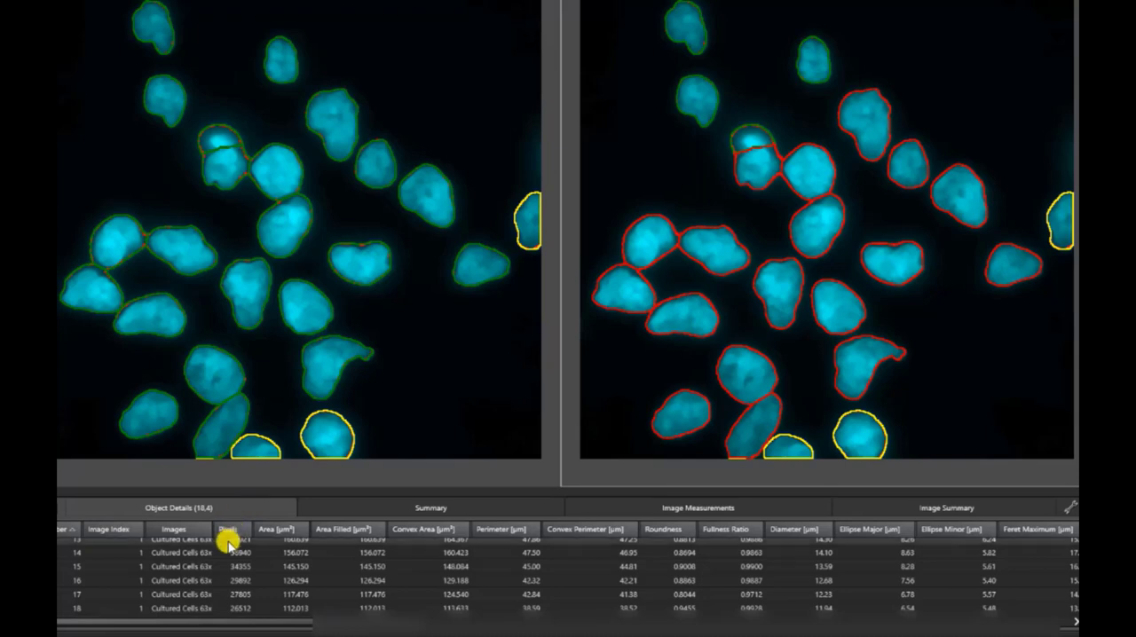
click(204, 566)
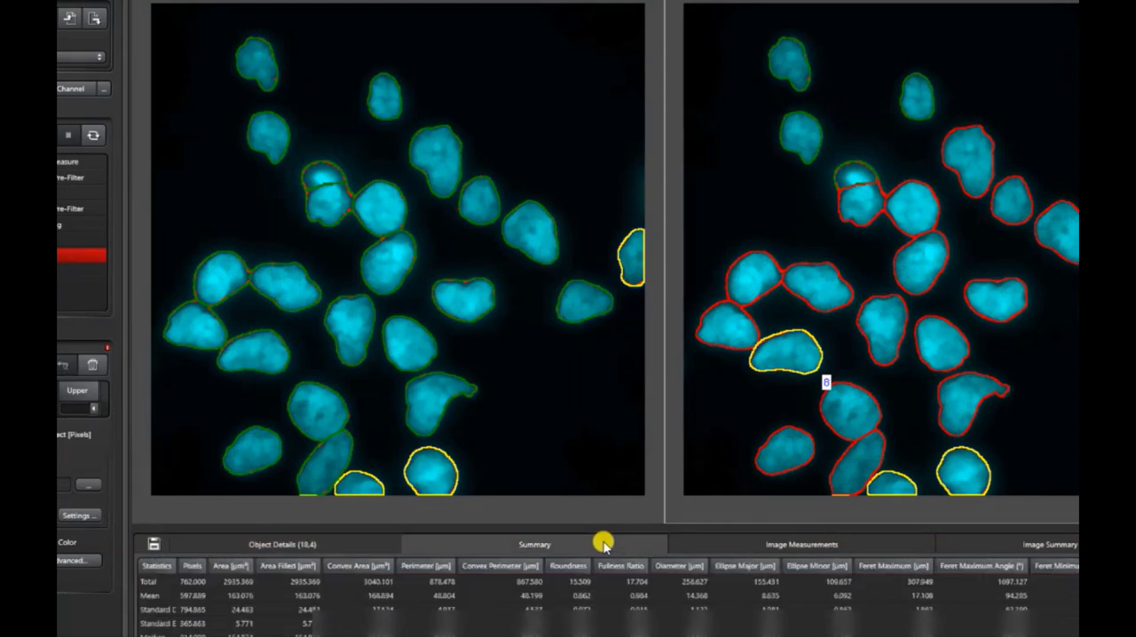
mouse_move(885, 544)
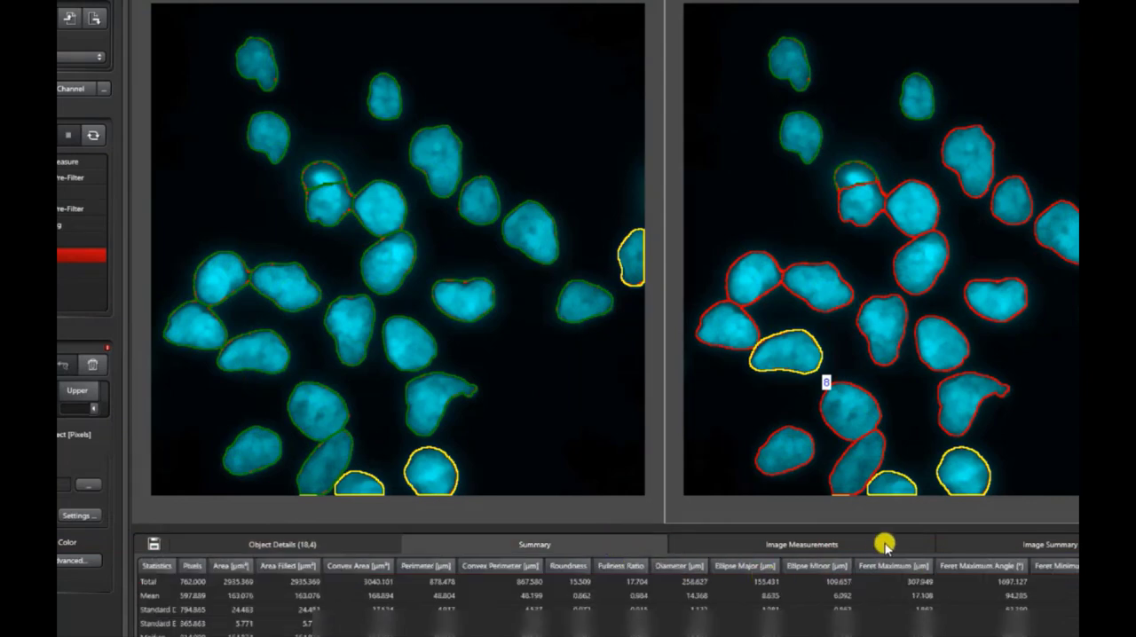
click(800, 544)
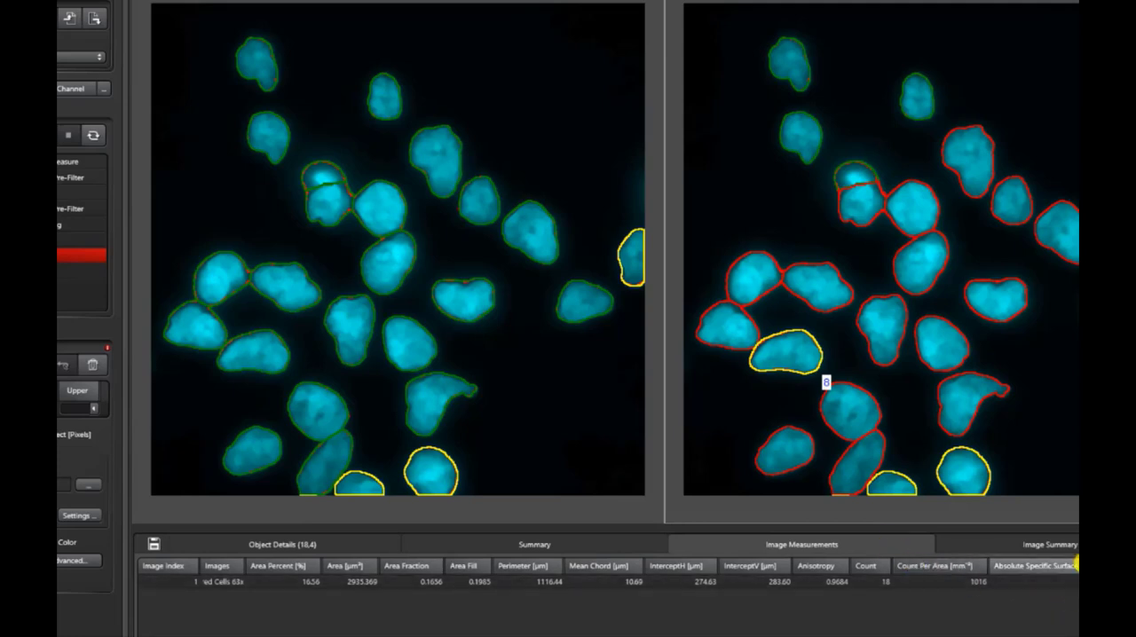
click(533, 544)
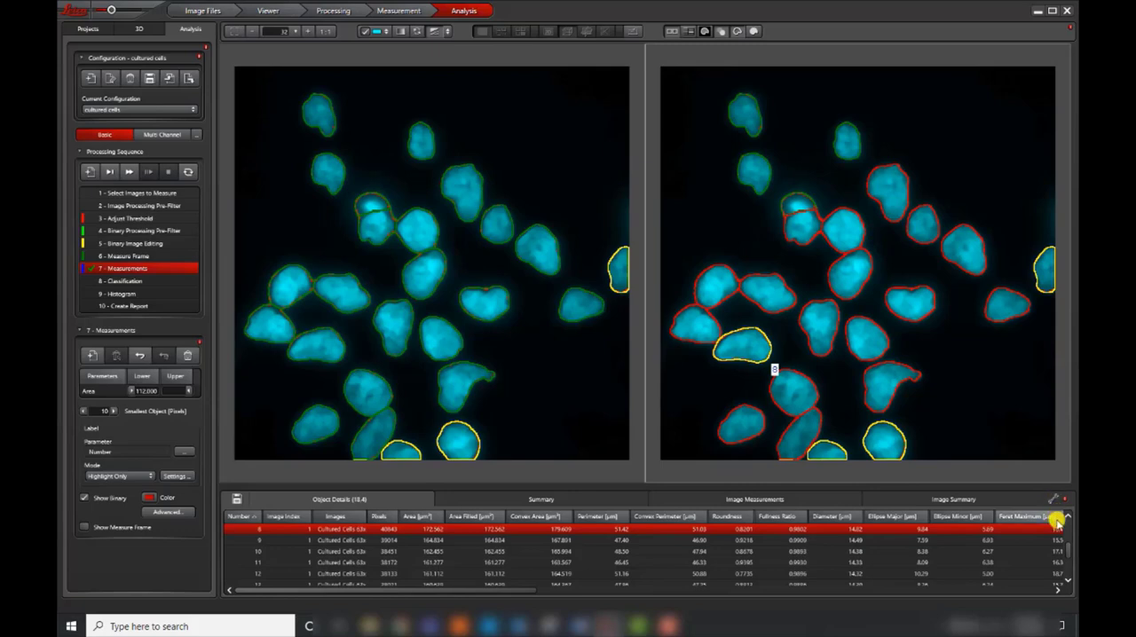
mouse_move(1054, 499)
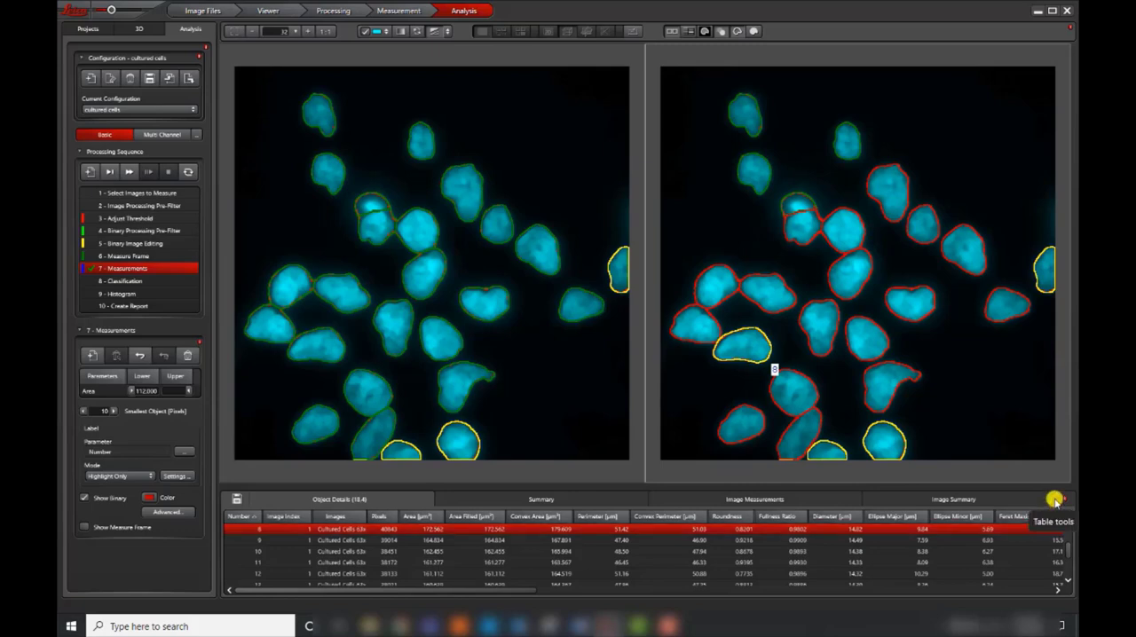
Clear all table columns, then enable only Area, Intensity Sum and Intensity Mean
click(1054, 498)
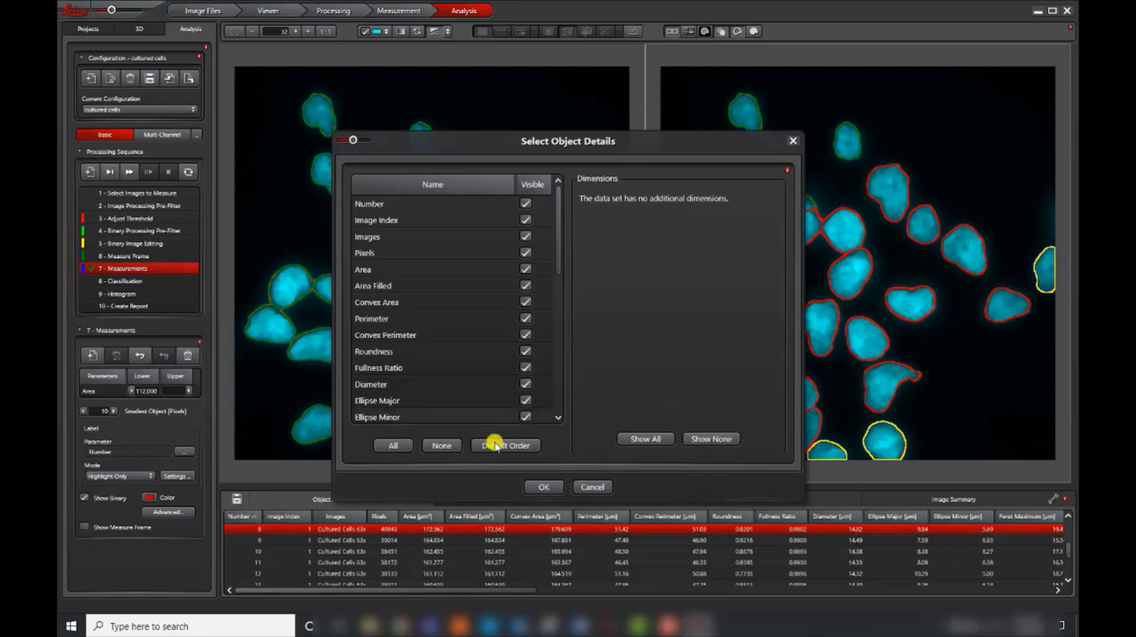
click(441, 445)
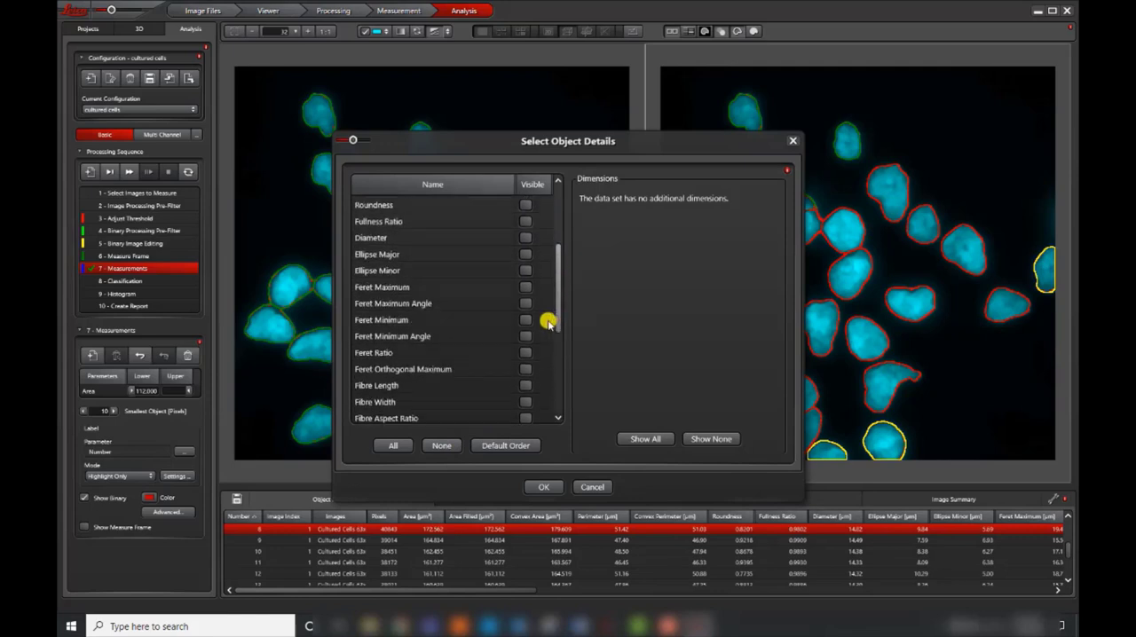
drag(526, 320, 526, 368)
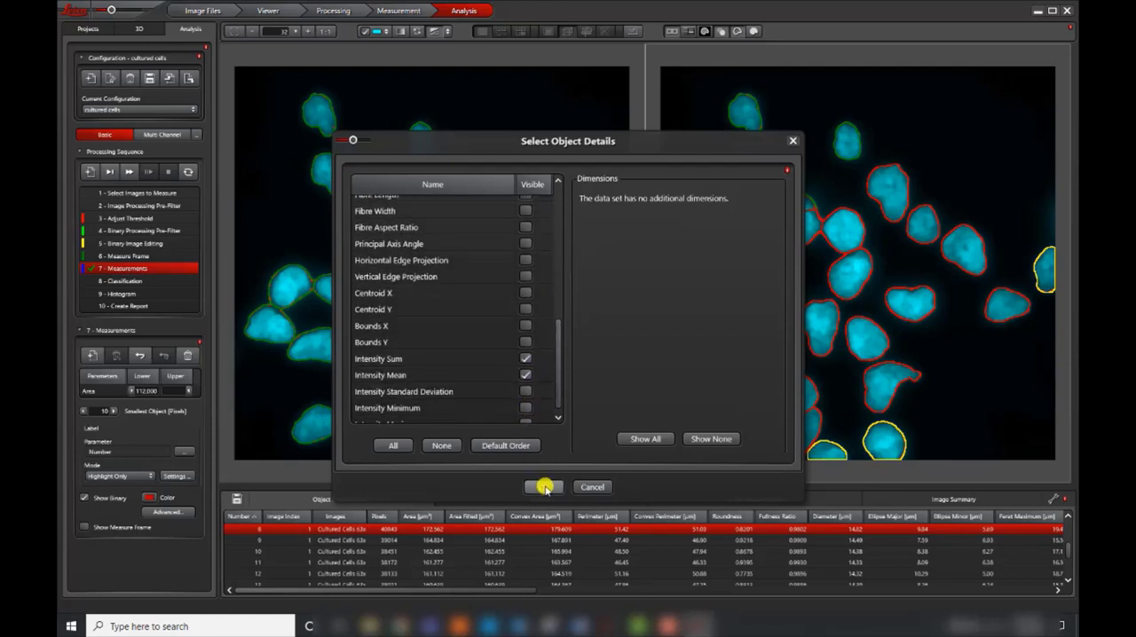
click(544, 487)
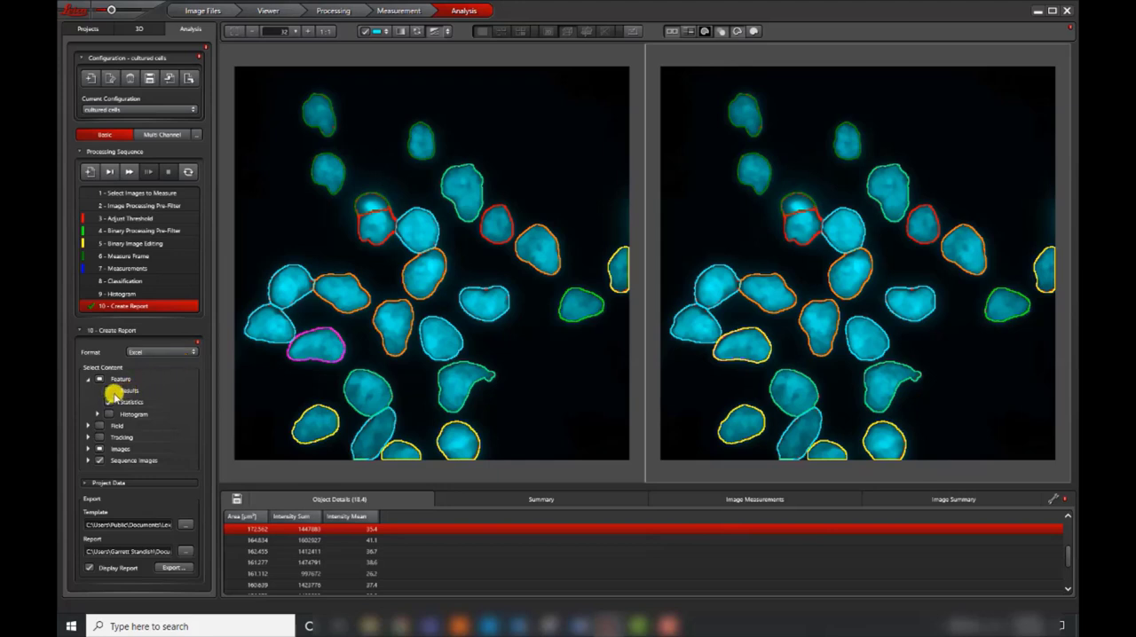
Include feature results, statistics and histogram, and export the report to Excel
click(108, 402)
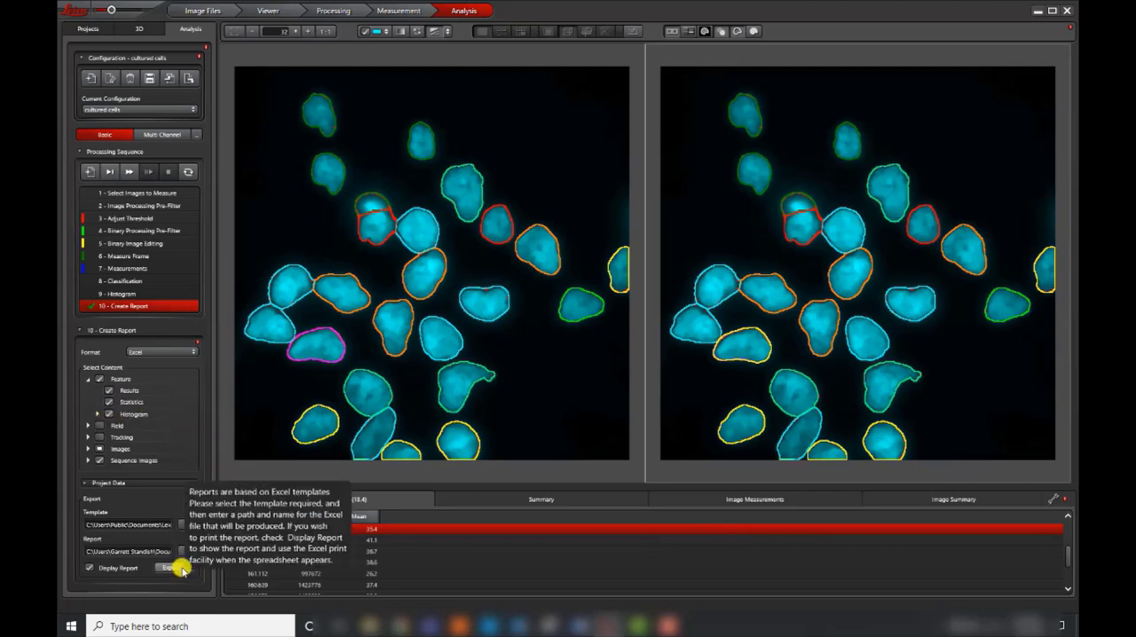
click(172, 568)
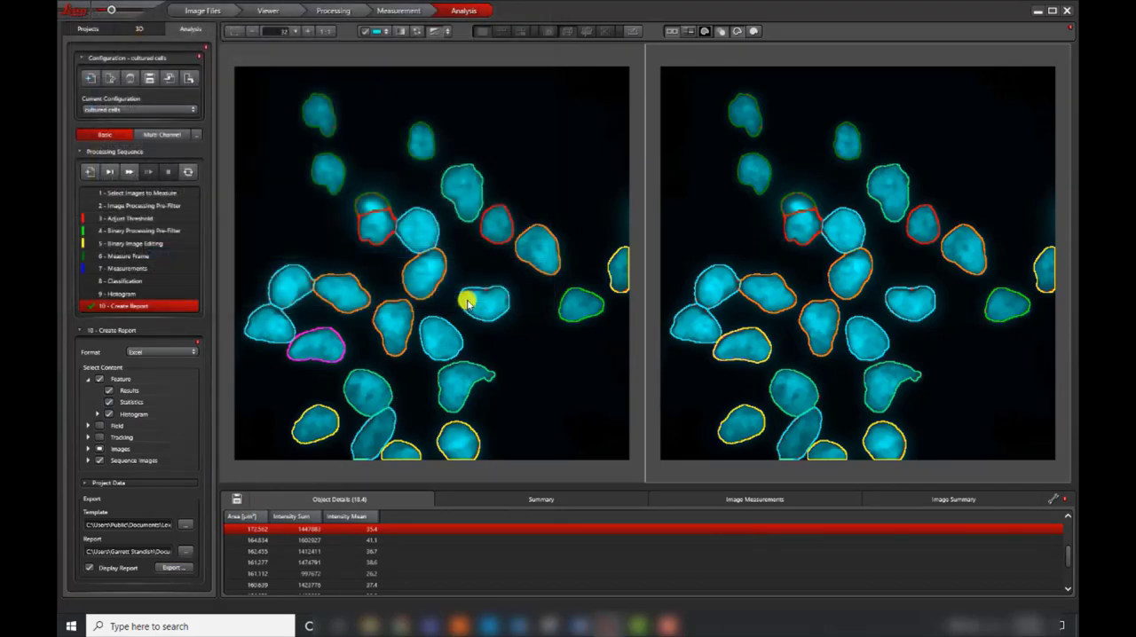
click(173, 567)
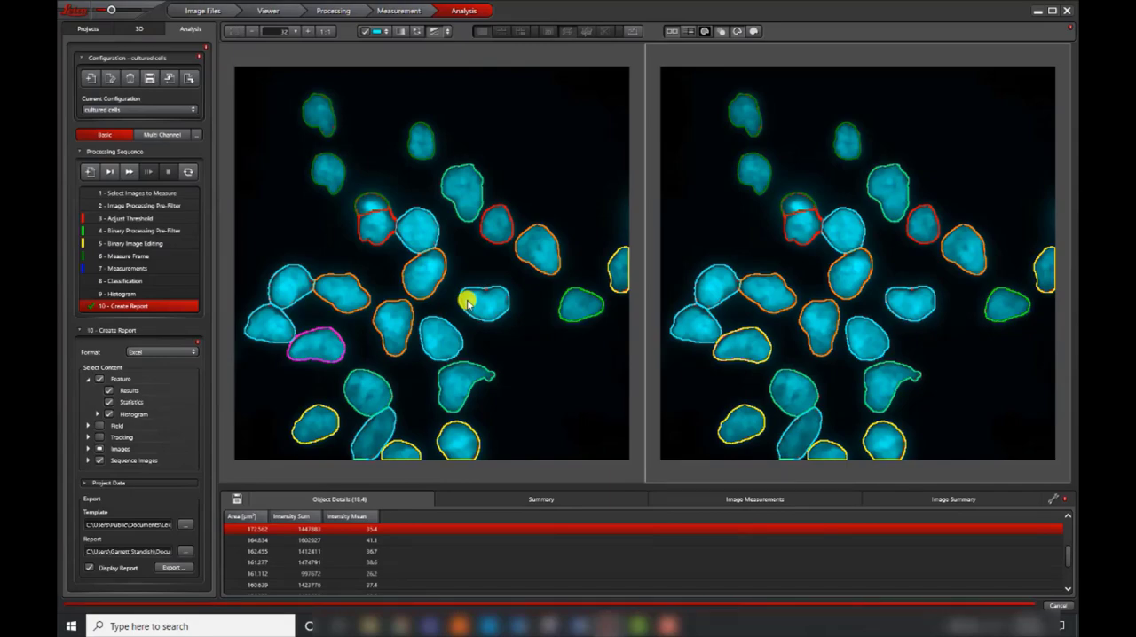
click(173, 567)
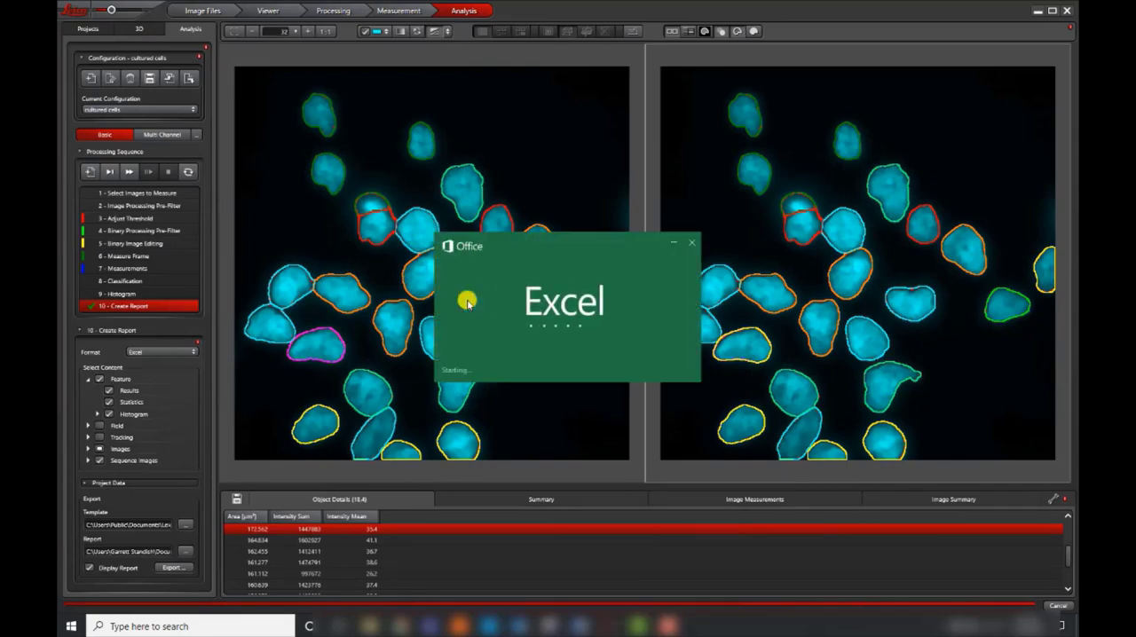